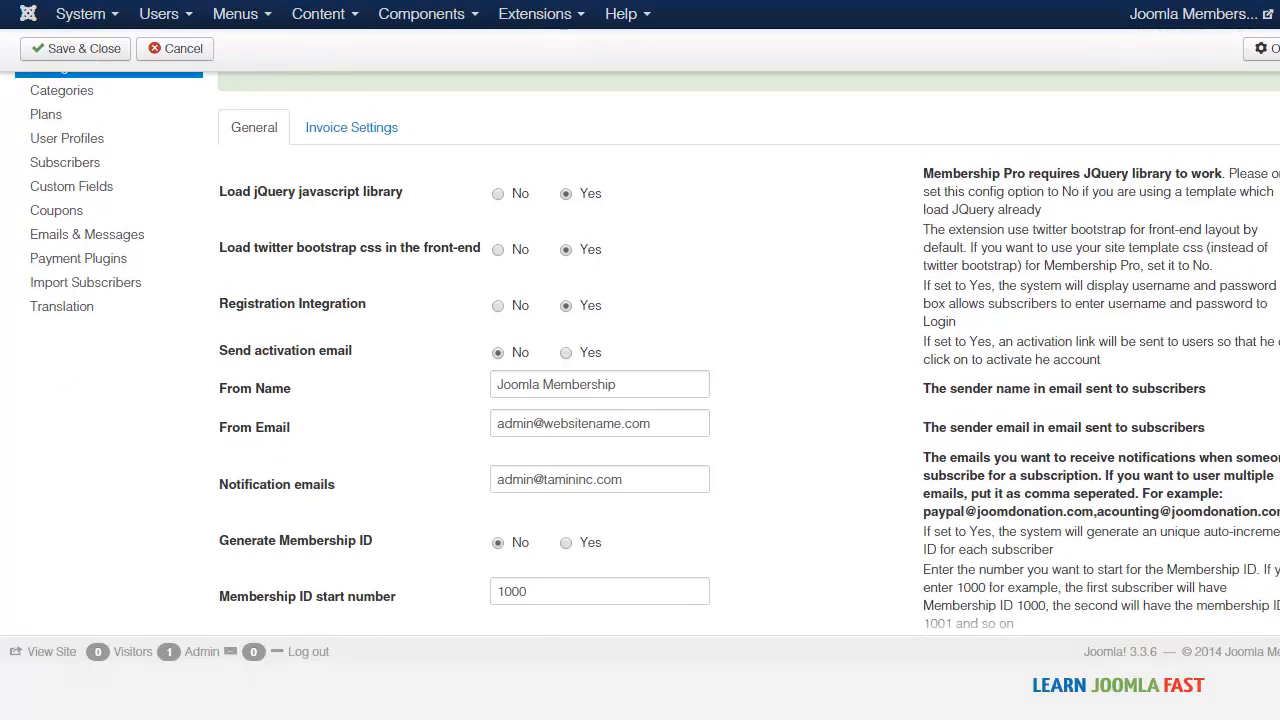
# Step: Scroll the Membership Pro configuration to find and enable the captcha option
pyautogui.scroll(-3)
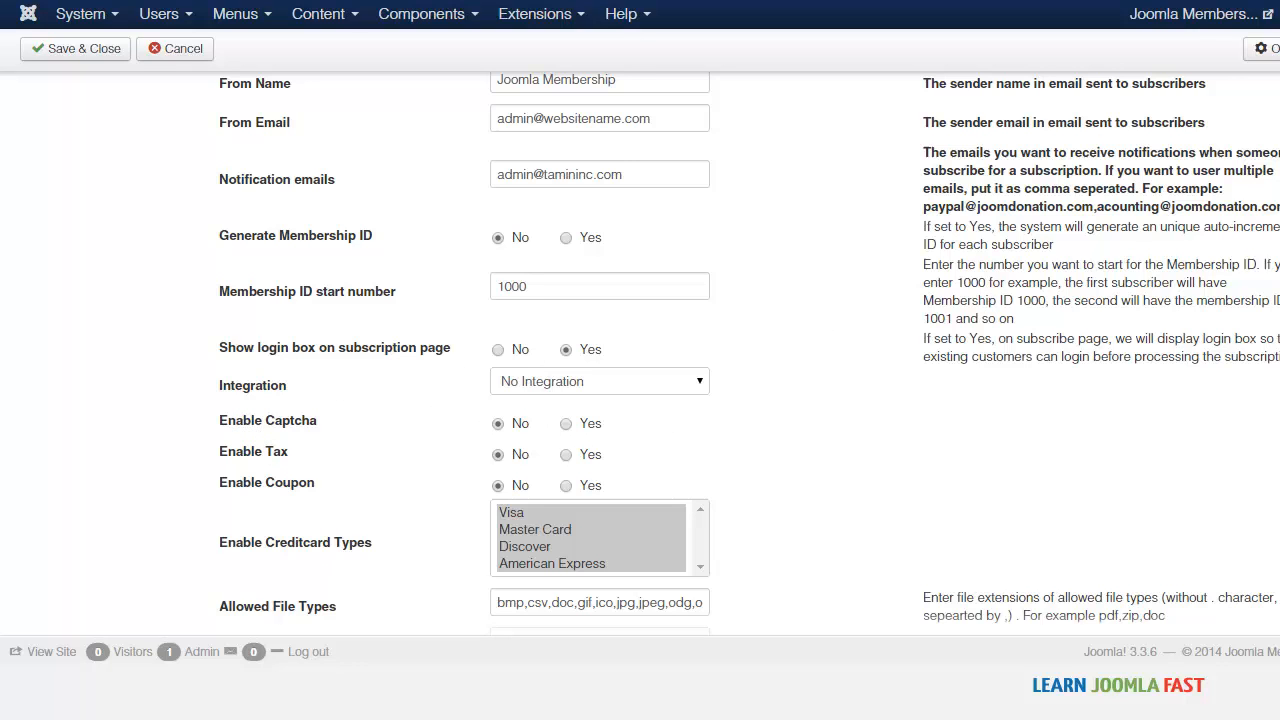
pyautogui.scroll(3)
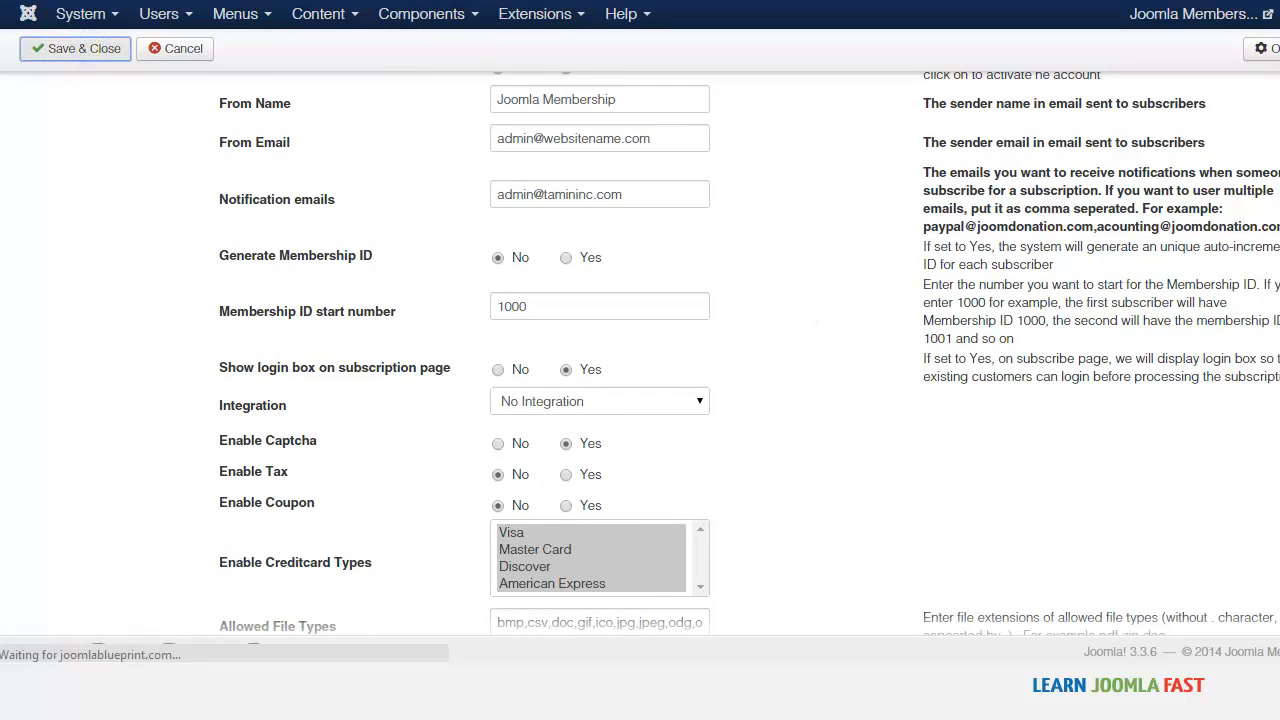
# Step: Open the Plugin Manager and search the plugin list for captcha
pyautogui.click(540, 13)
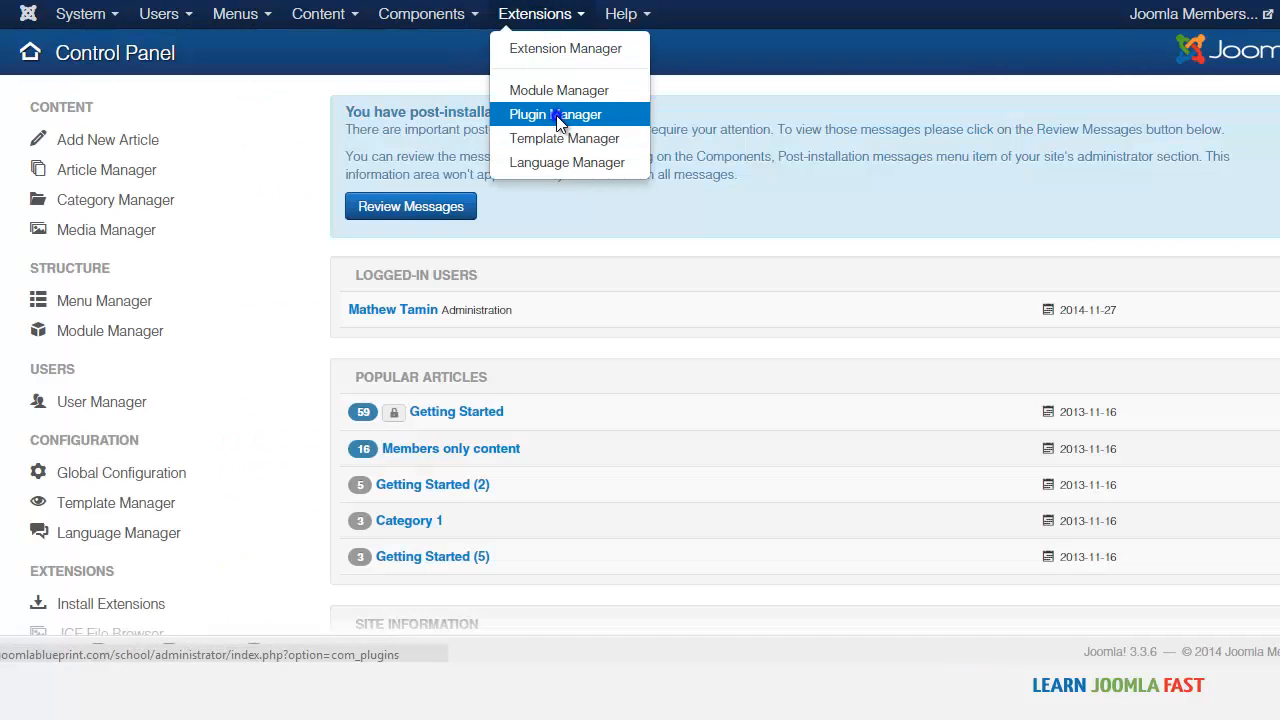
pyautogui.click(556, 114)
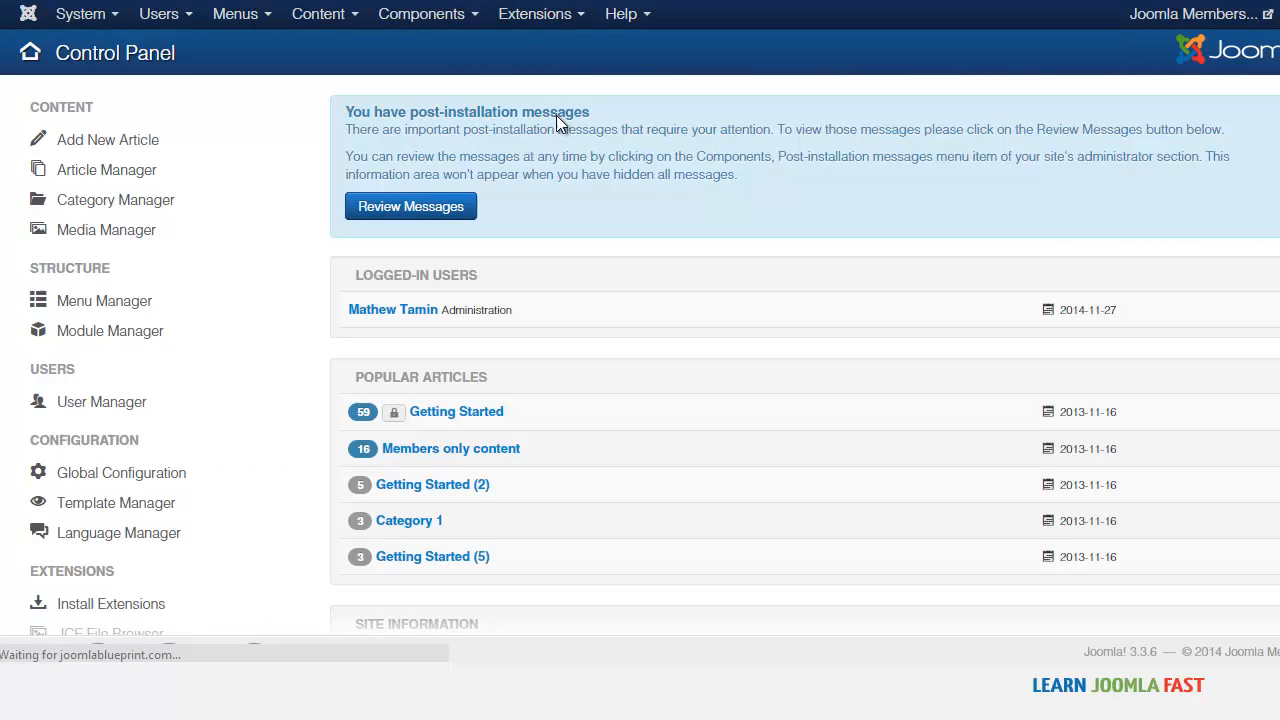
pyautogui.write('helix')
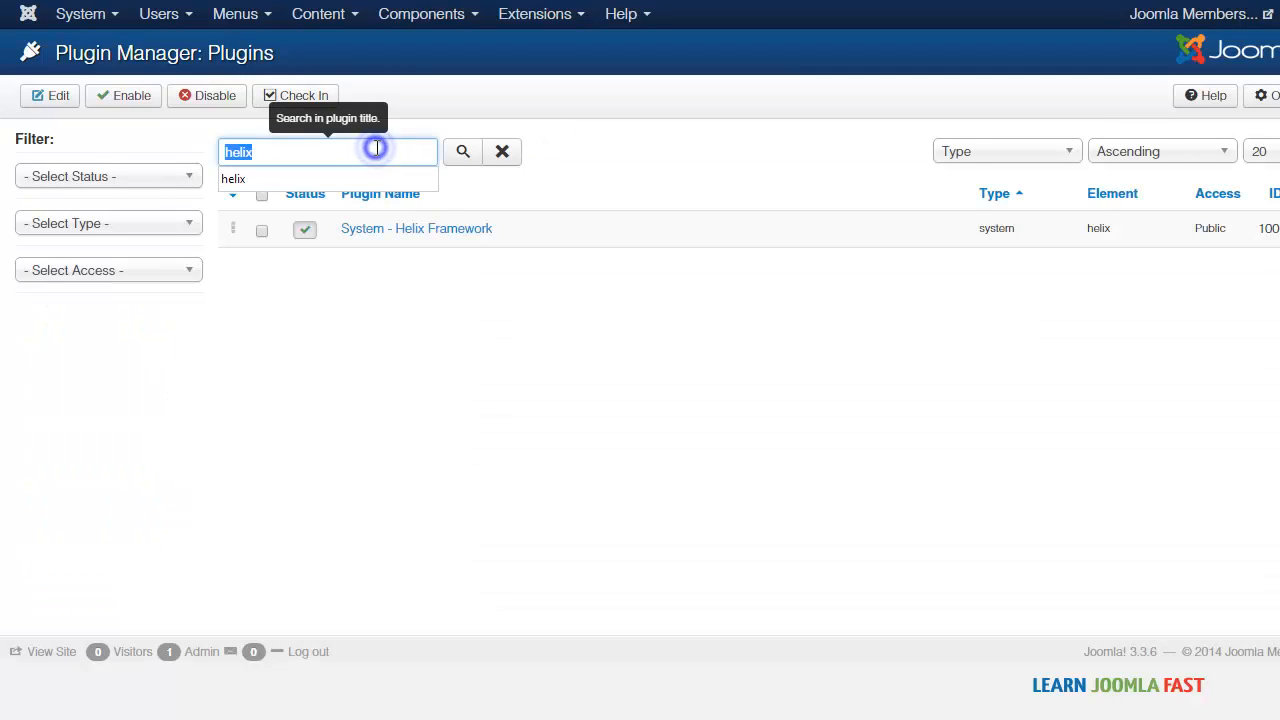
pyautogui.write('ca-')
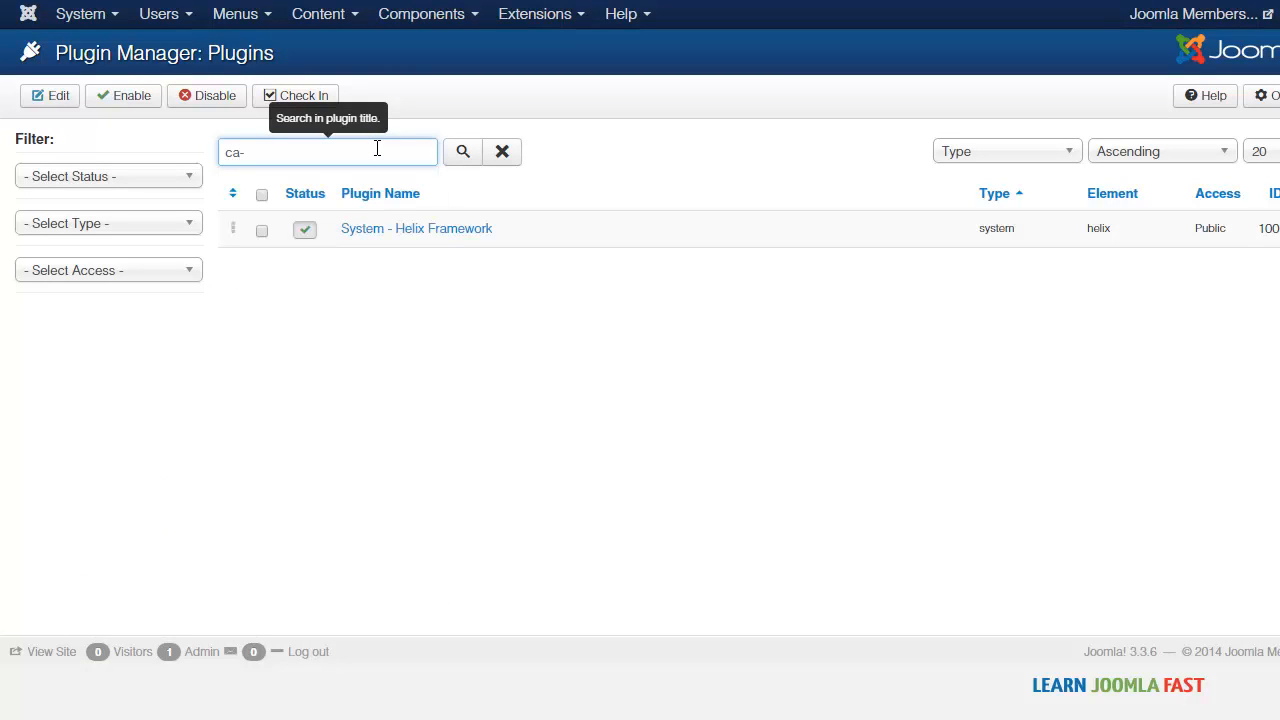
pyautogui.press('Backspace')
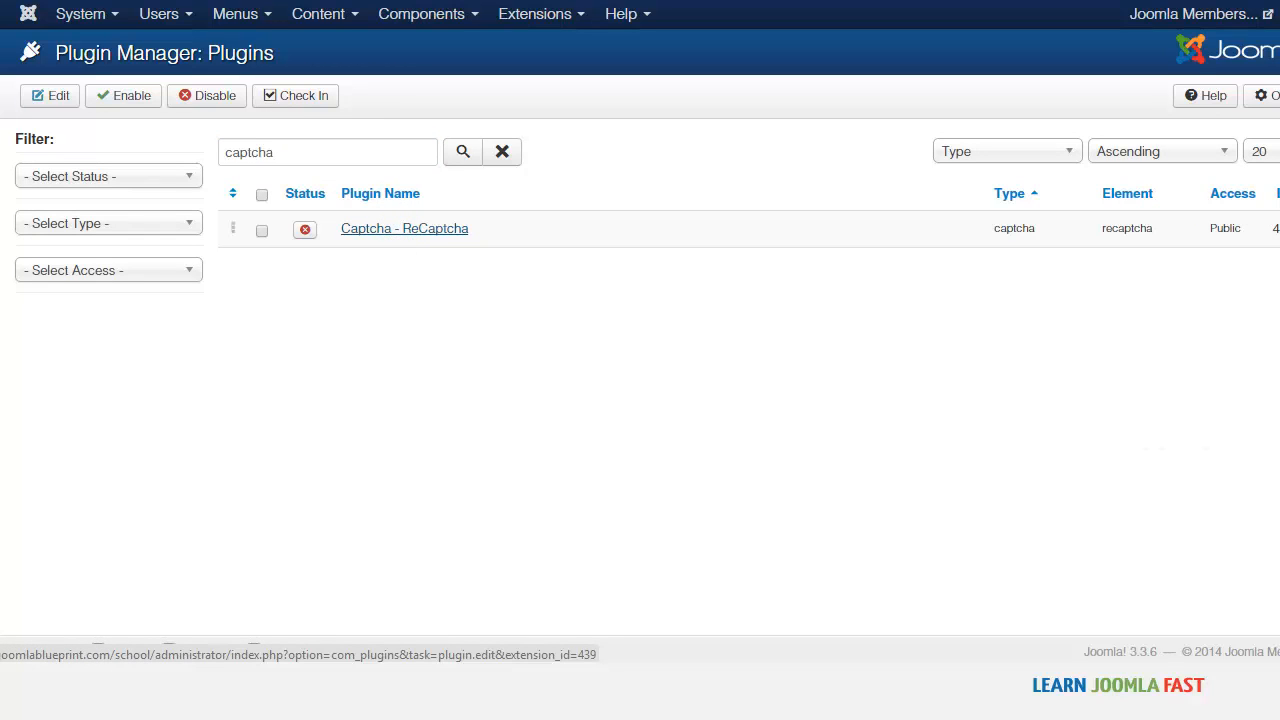
# Step: Open the Captcha - ReCaptcha plugin and open its Status dropdown
pyautogui.click(404, 228)
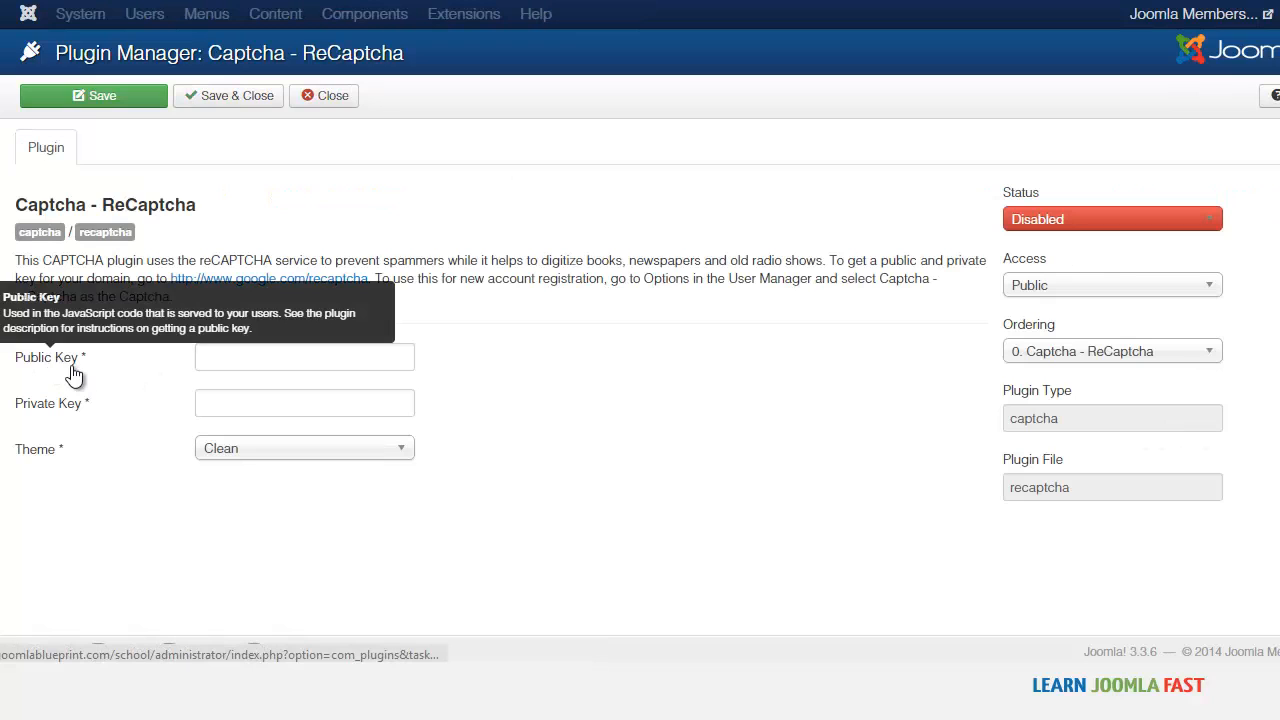
pyautogui.moveTo(113, 410)
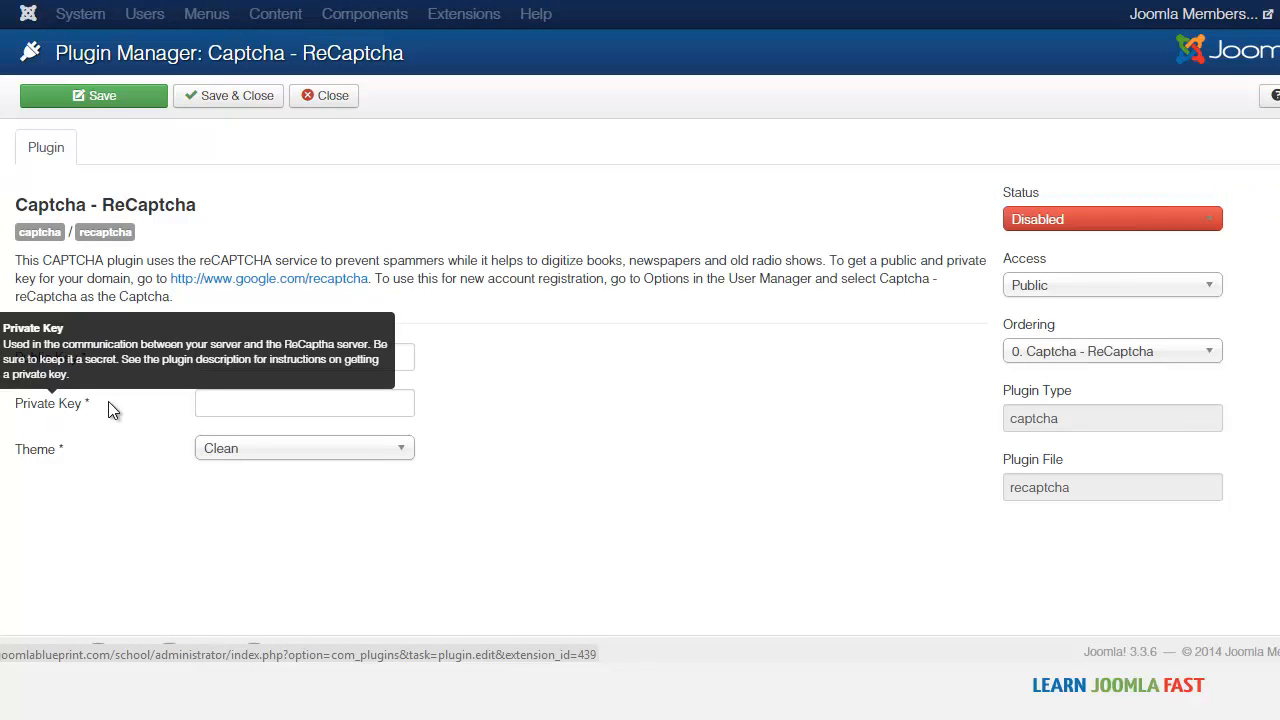
pyautogui.moveTo(1095, 230)
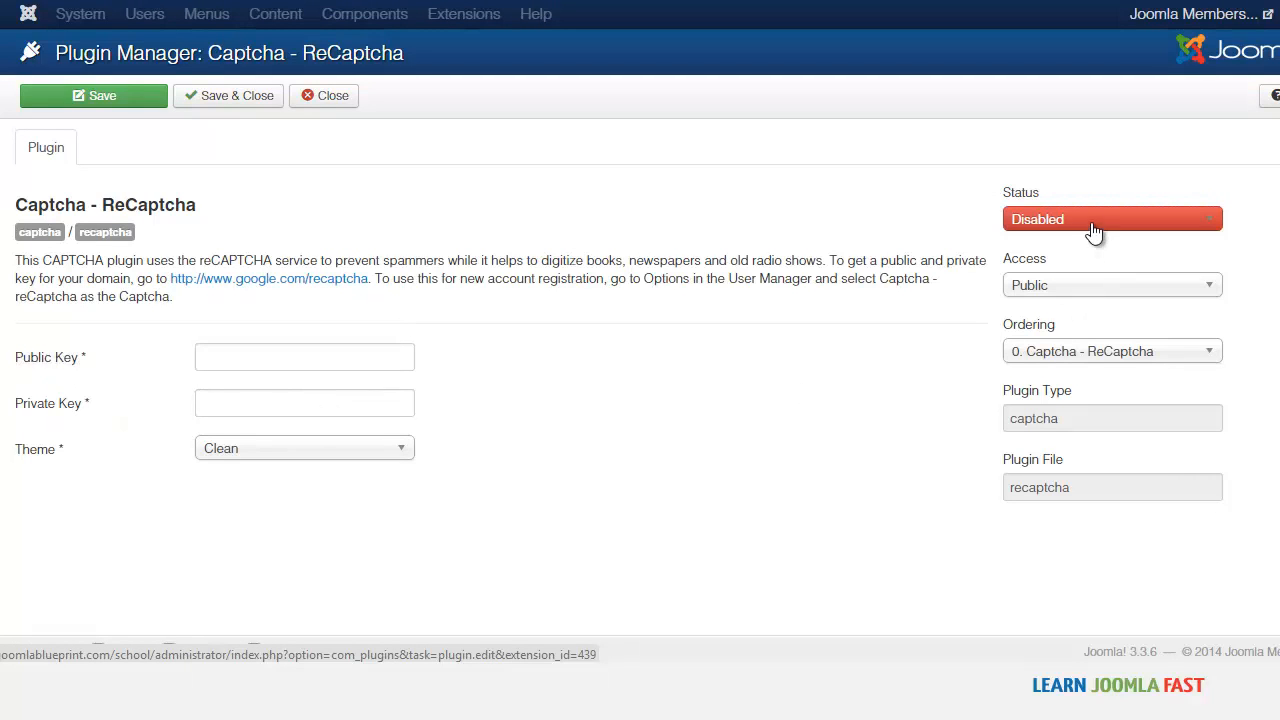
pyautogui.click(1111, 219)
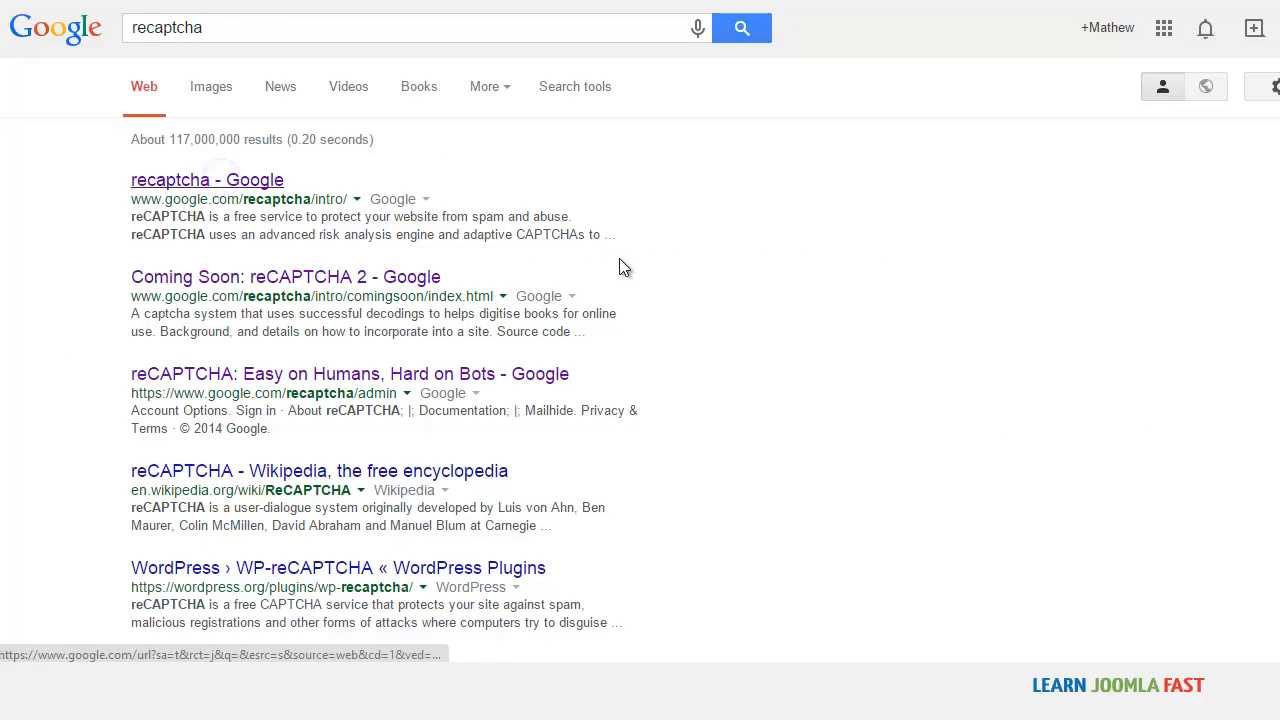
# Step: Open the first result, the Google reCAPTCHA introduction page
pyautogui.click(207, 179)
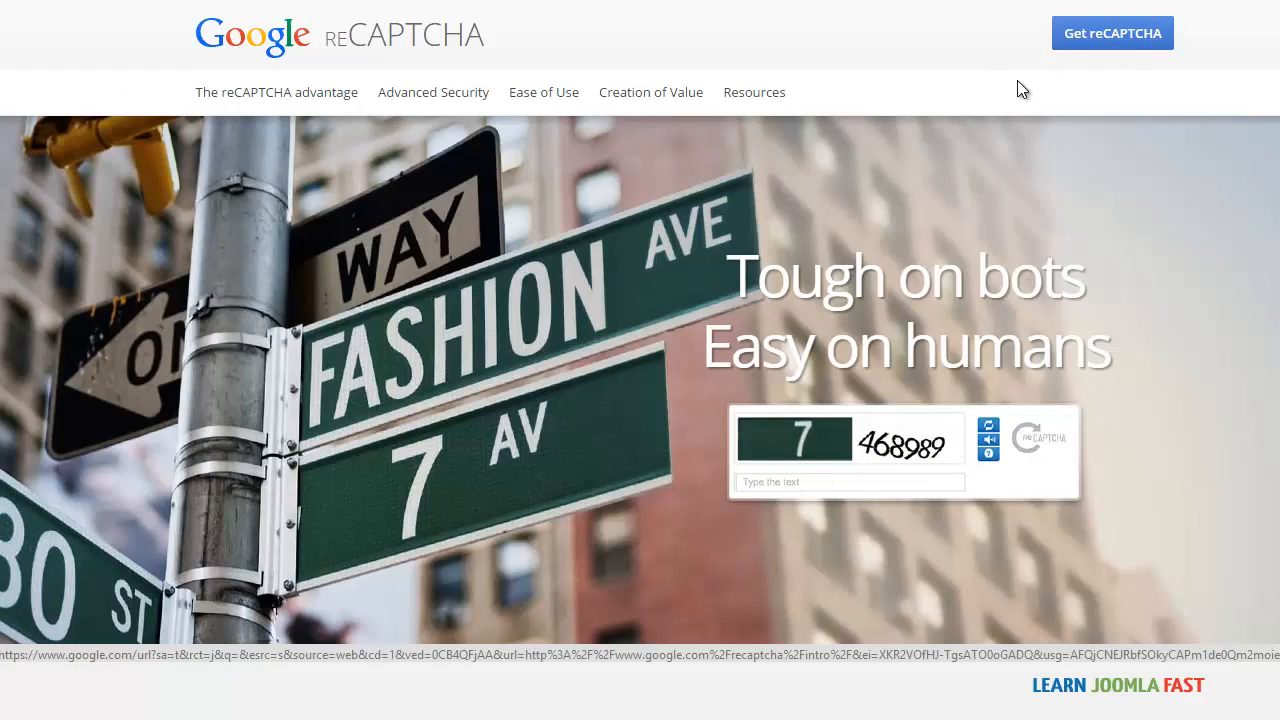
pyautogui.moveTo(870, 222)
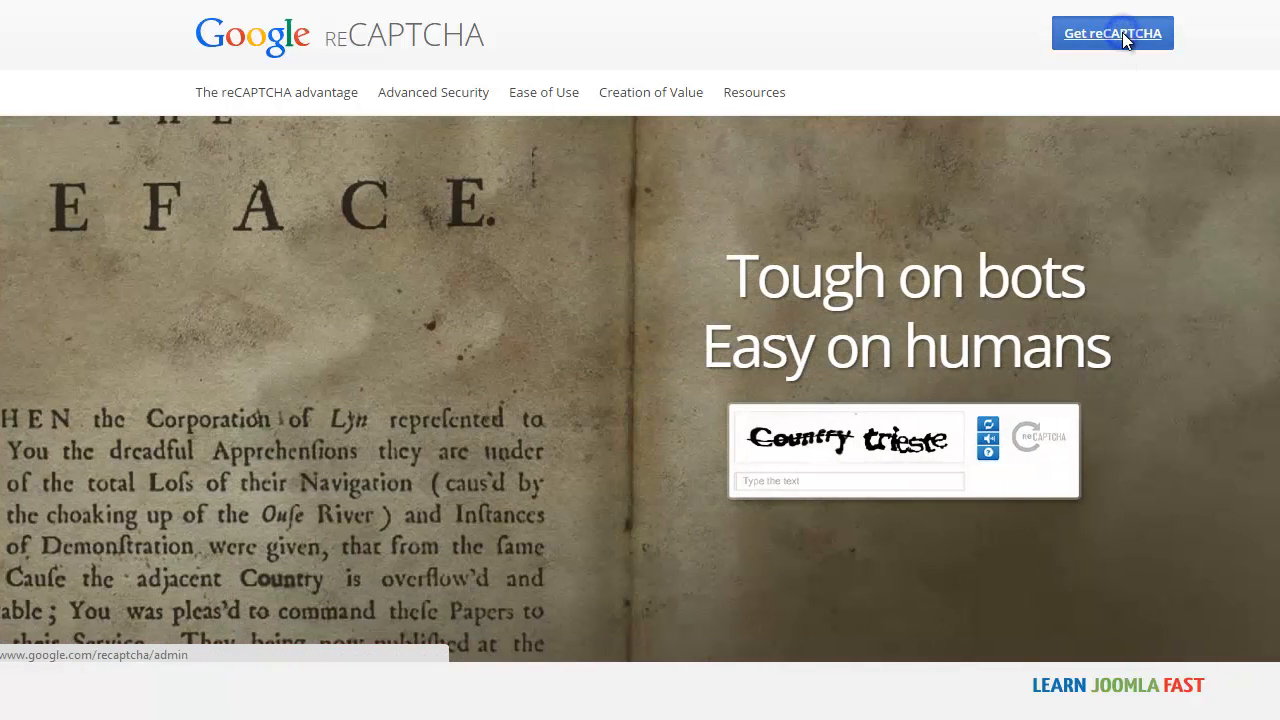
# Step: Start a new reCAPTCHA site labelled 'New Site' for domain yourdomain.com
pyautogui.click(1112, 33)
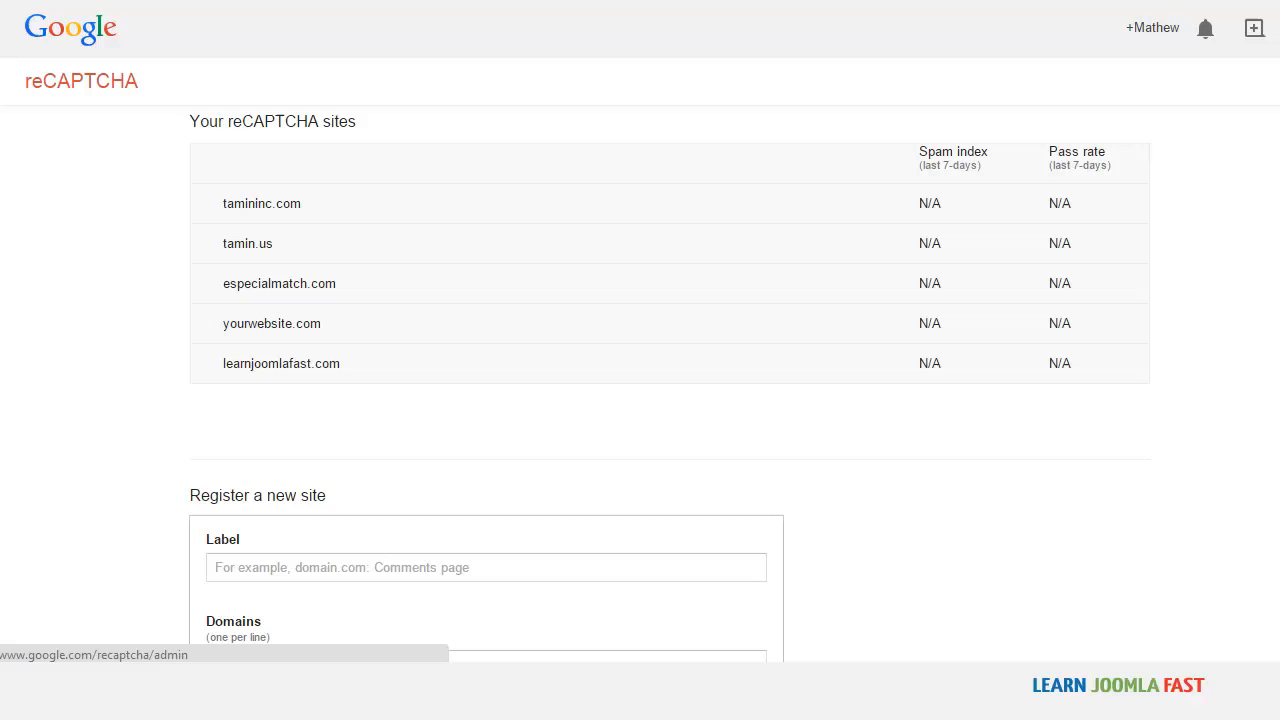
pyautogui.scroll(-3)
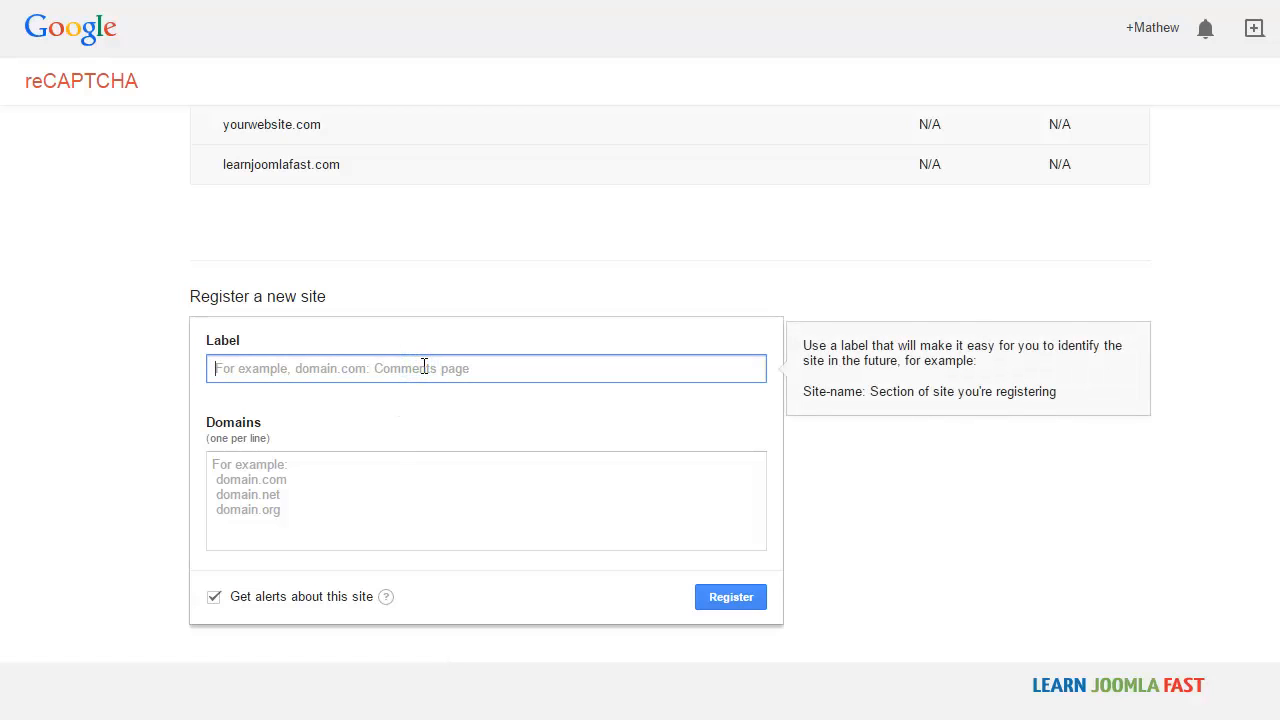
pyautogui.write('New Site')
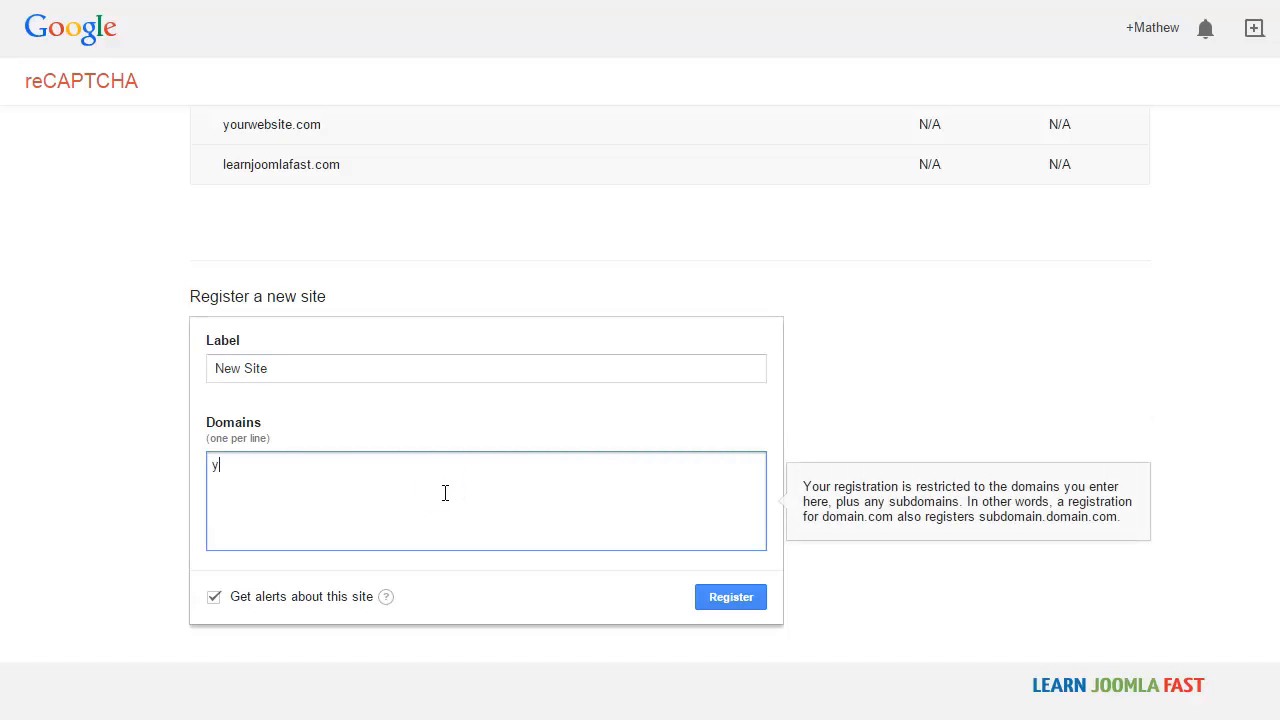
pyautogui.write('ourdomain.')
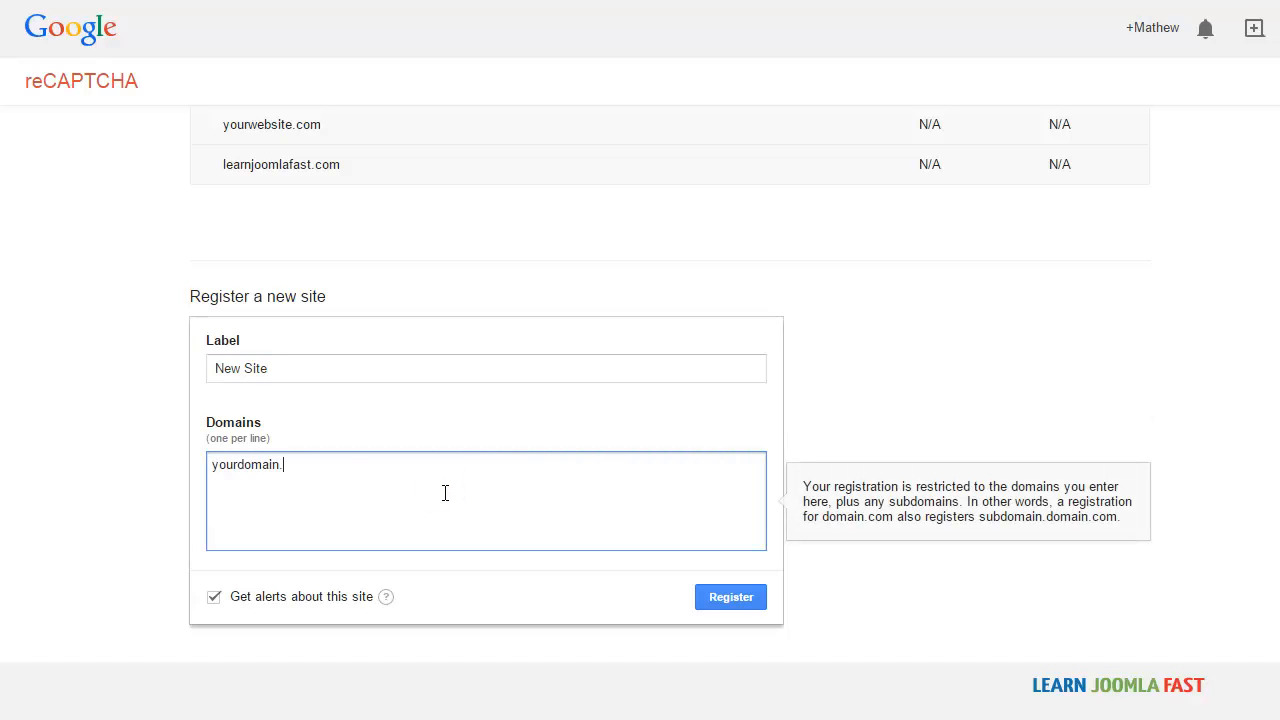
pyautogui.write('com')
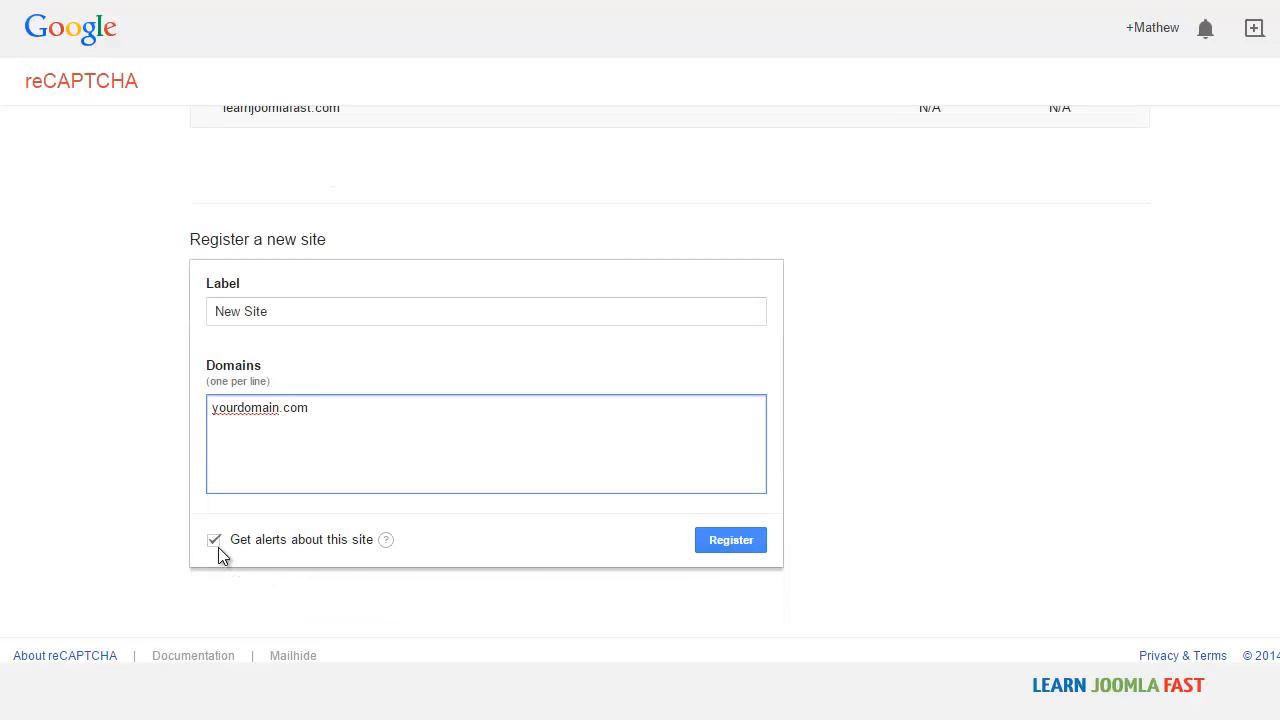
# Step: Turn off email alerts and register the site to get its keys
pyautogui.click(214, 540)
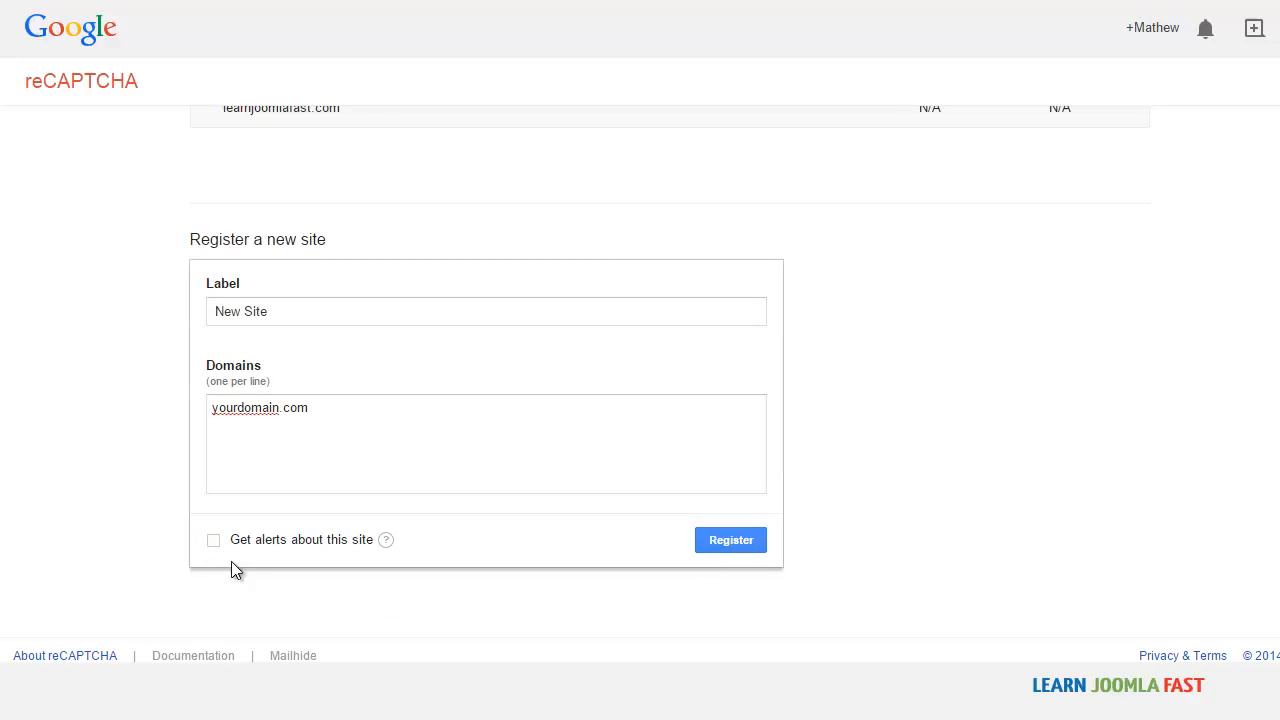
pyautogui.moveTo(500, 513)
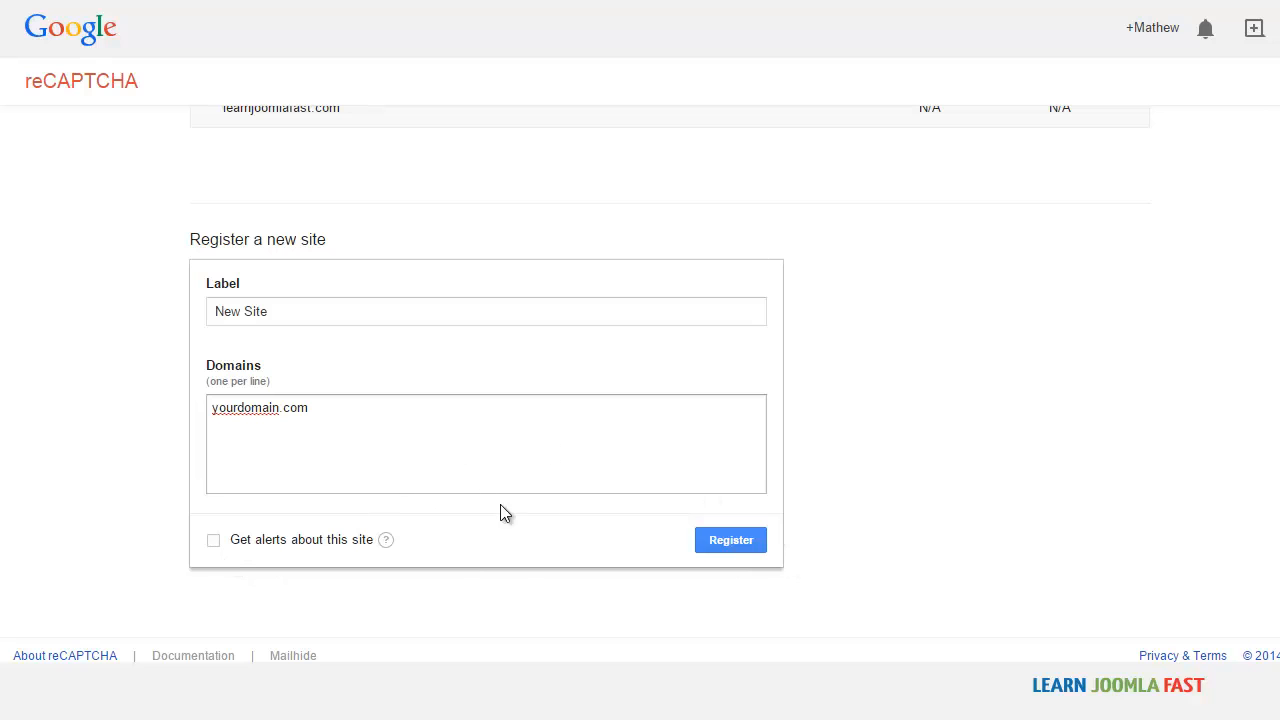
pyautogui.click(730, 540)
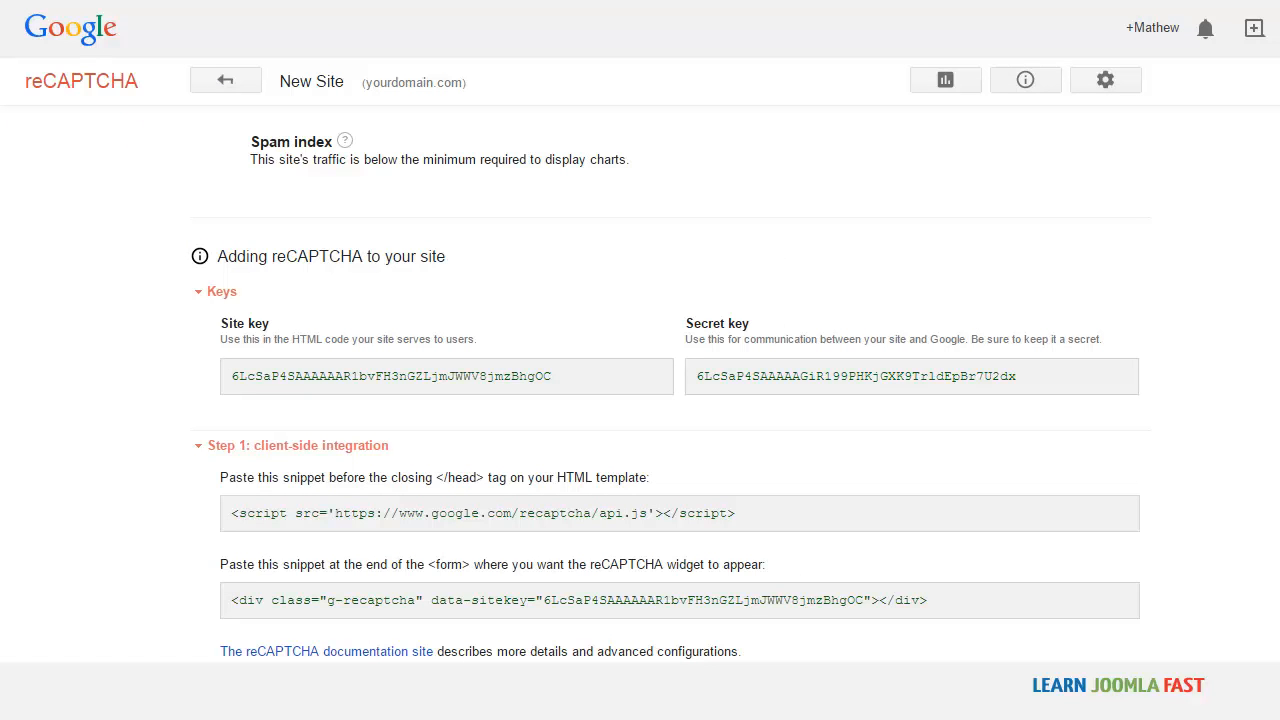
pyautogui.scroll(-3)
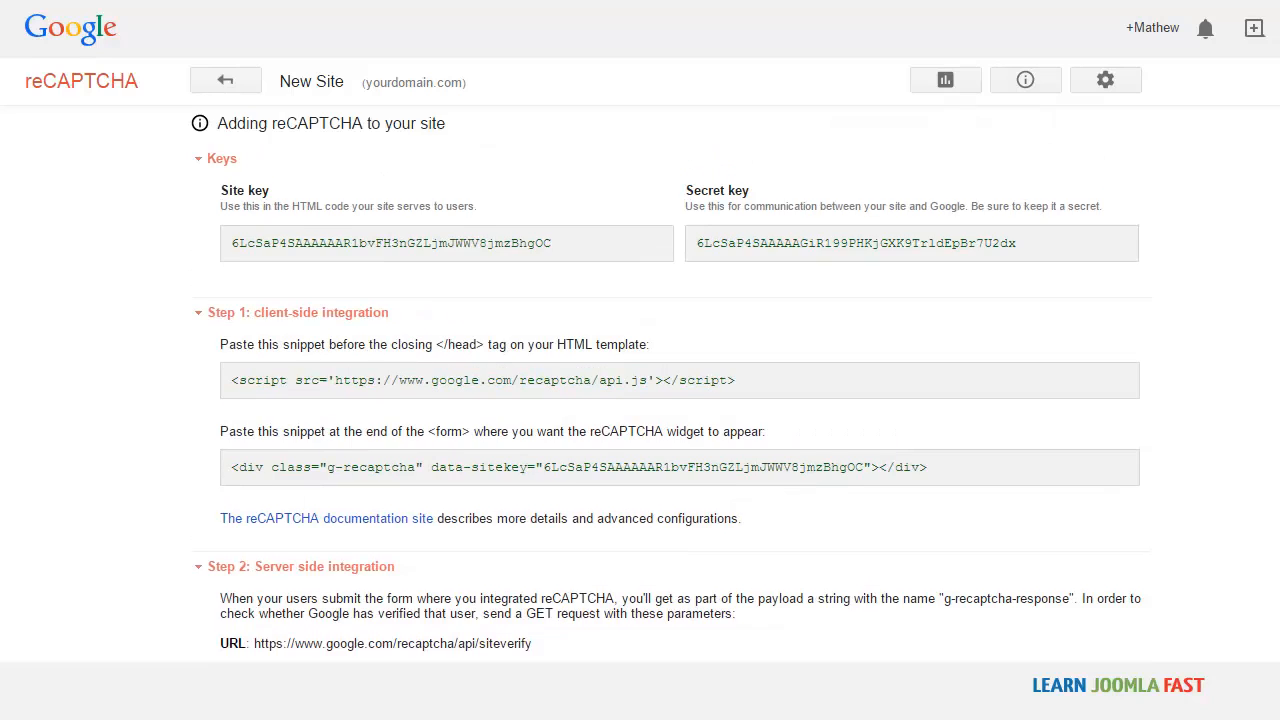
pyautogui.scroll(-3)
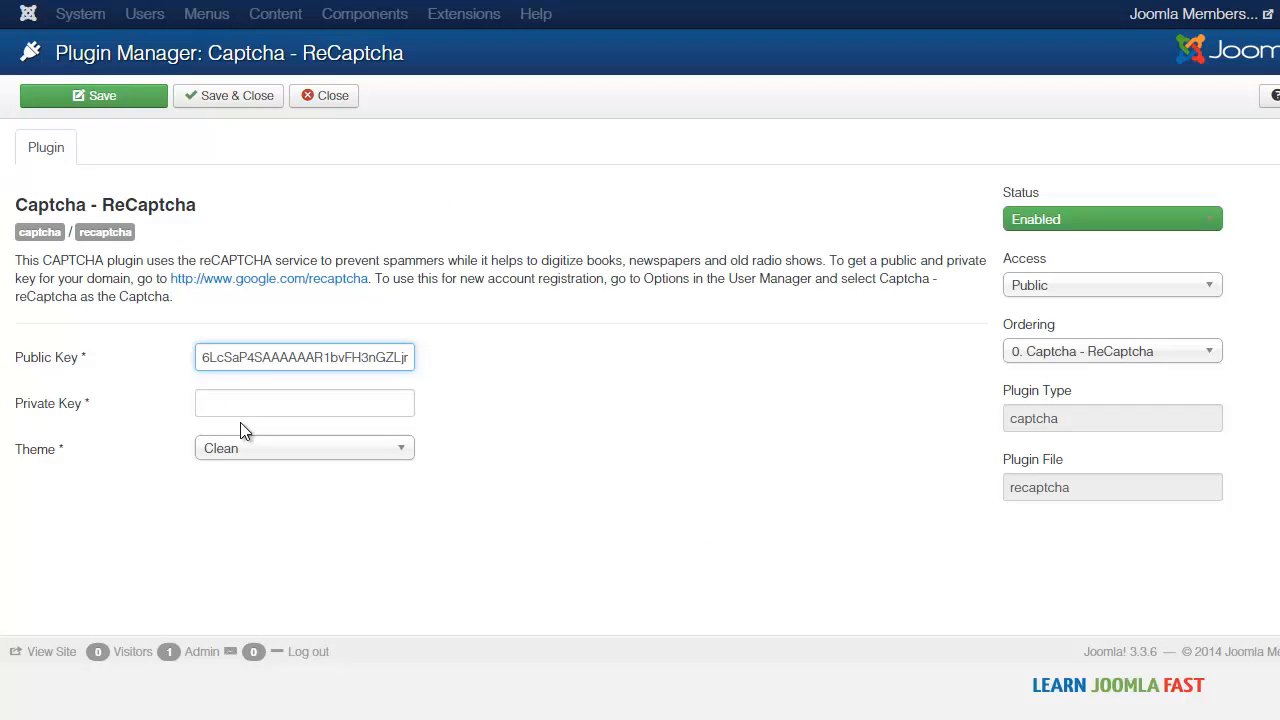
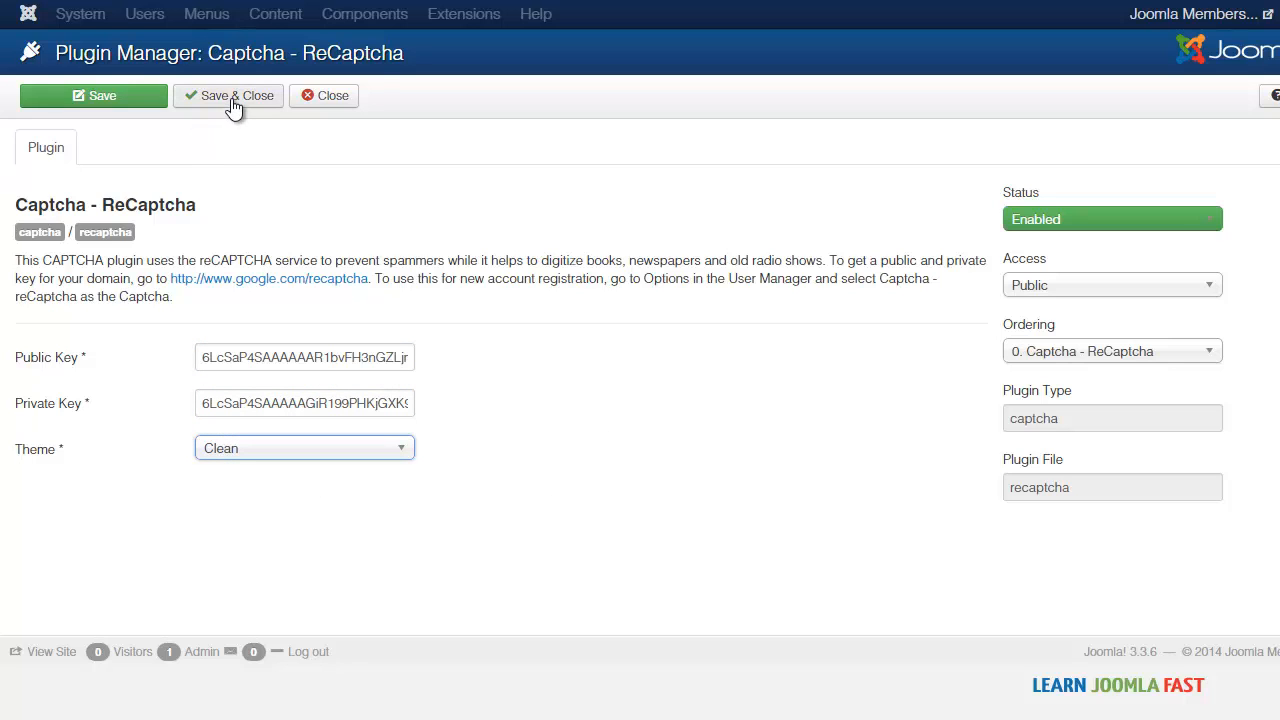
pyautogui.click(228, 95)
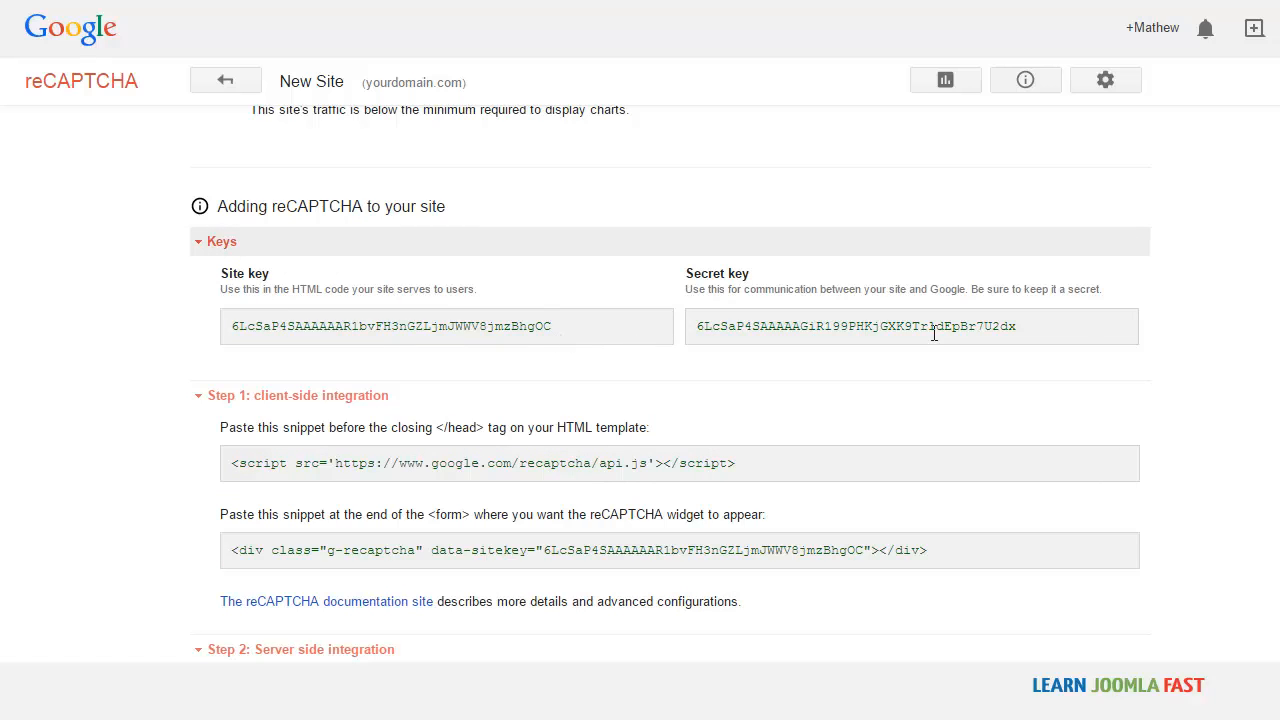
pyautogui.moveTo(416, 360)
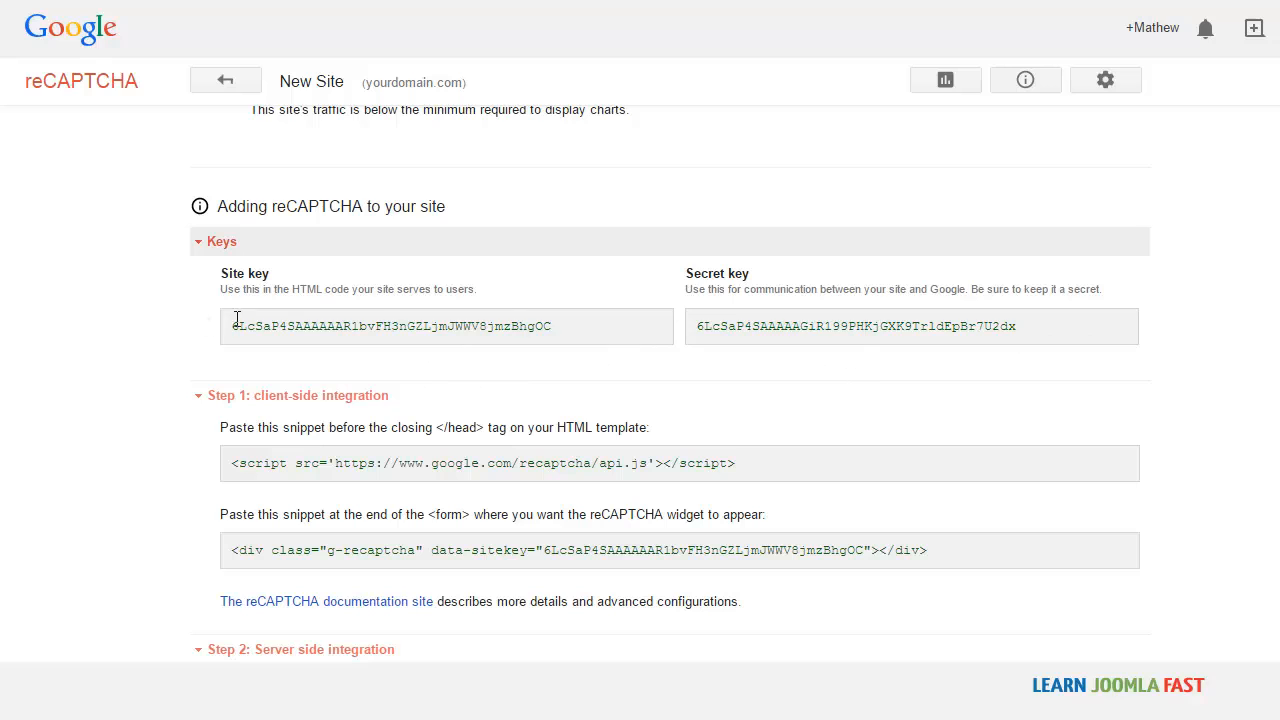
pyautogui.moveTo(735, 347)
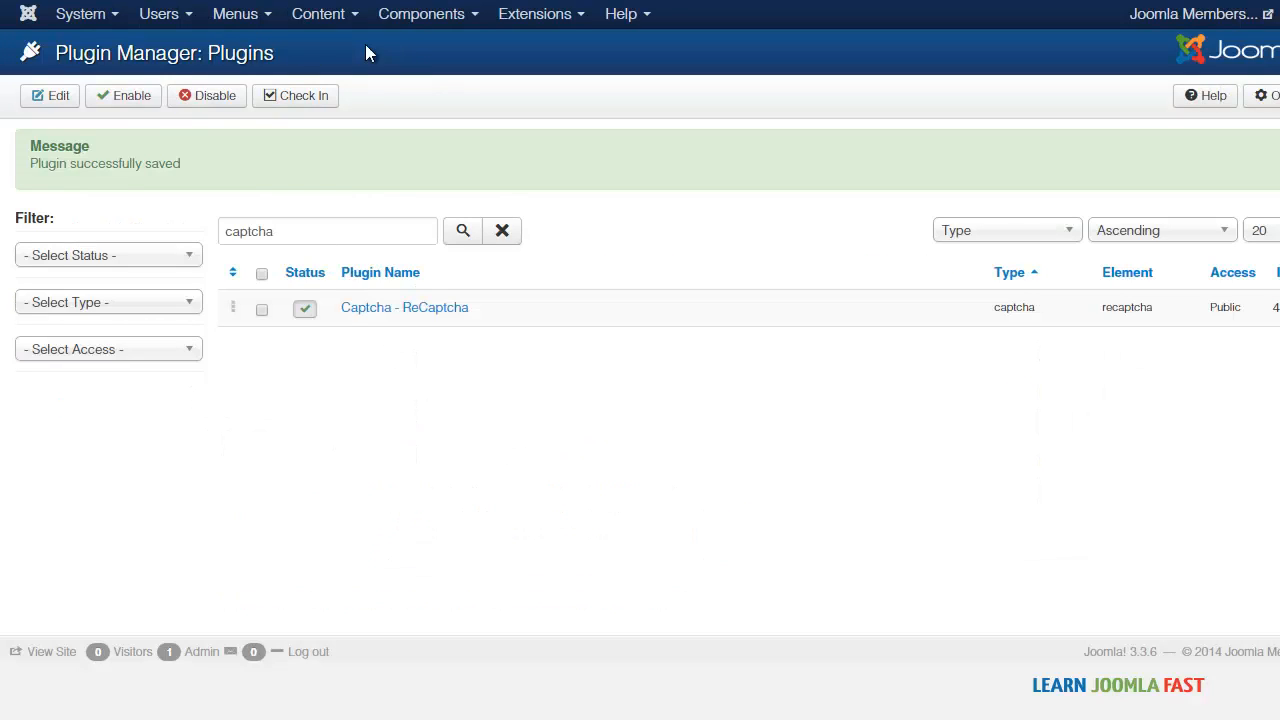
# Step: Set Default Captcha to Captcha - ReCaptcha in Global Configuration and save
pyautogui.click(82, 14)
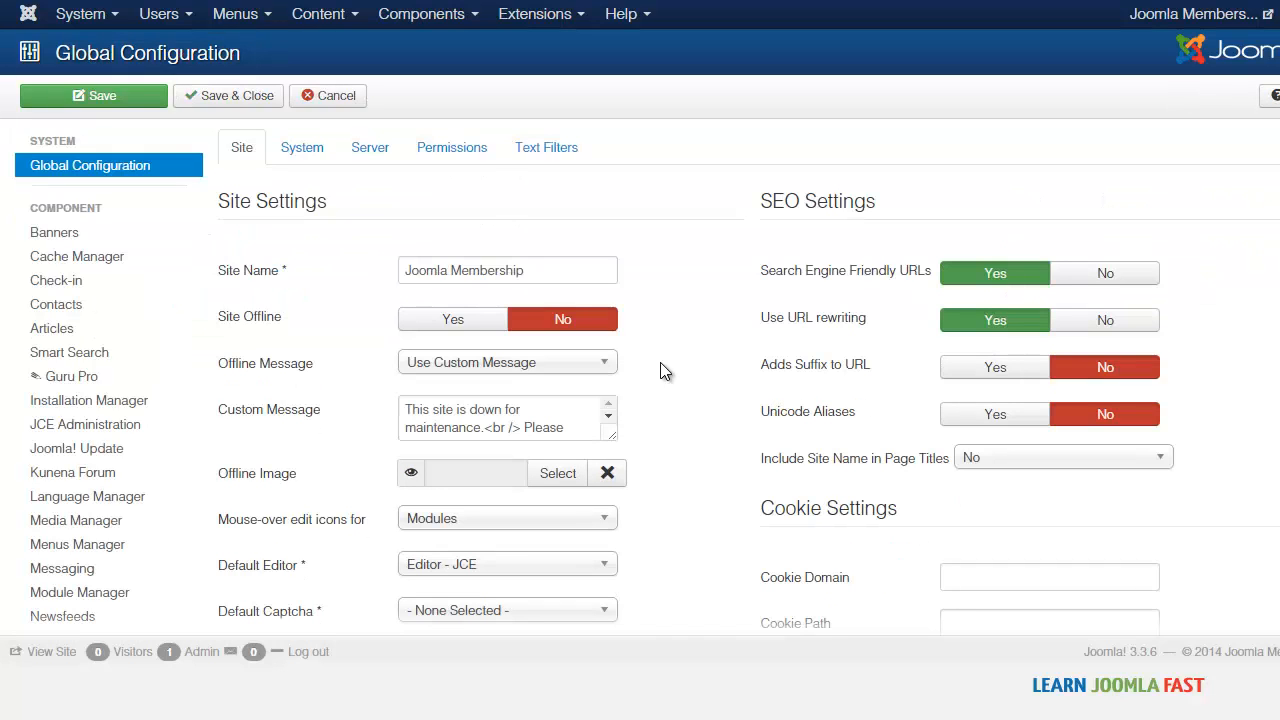
pyautogui.moveTo(820, 498)
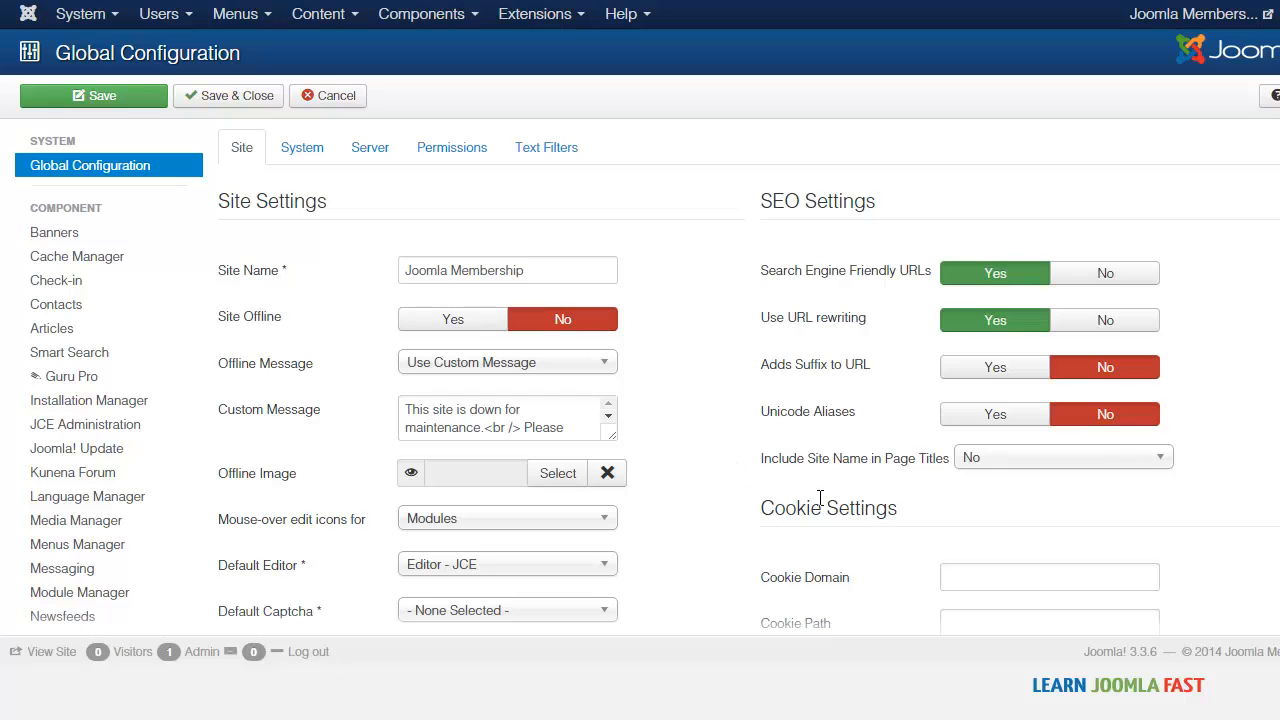
pyautogui.scroll(-3)
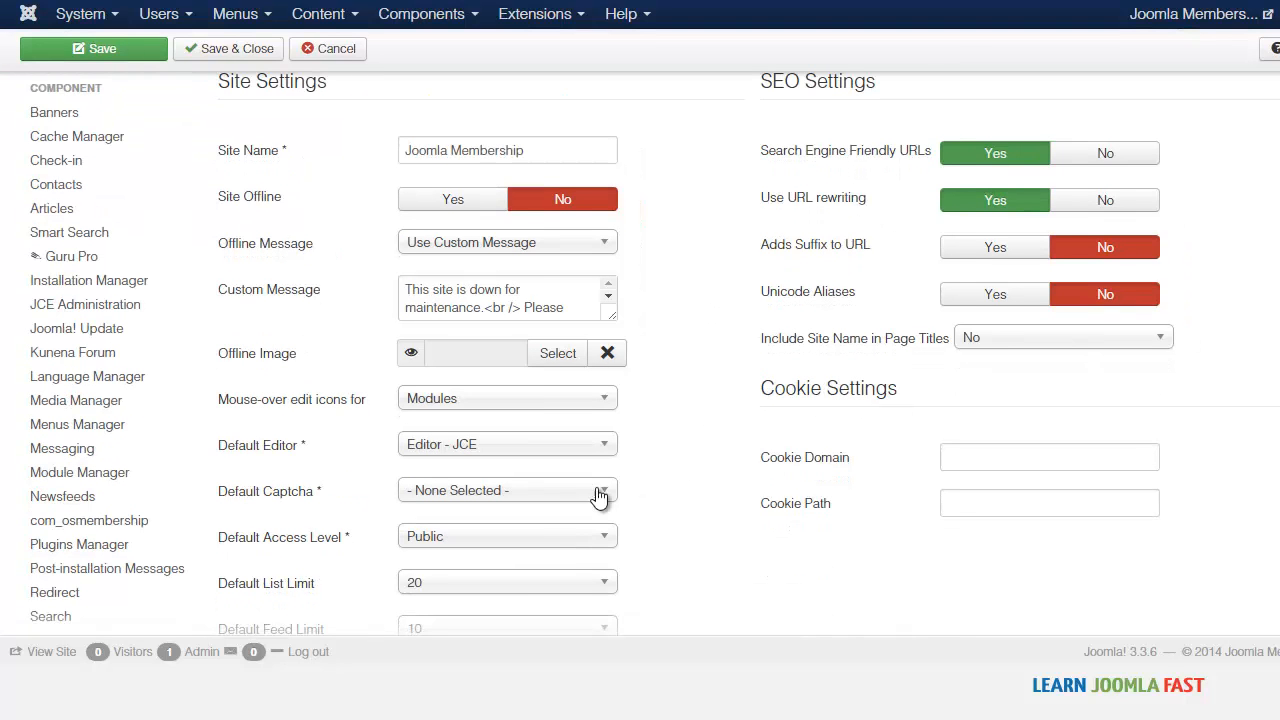
pyautogui.click(507, 490)
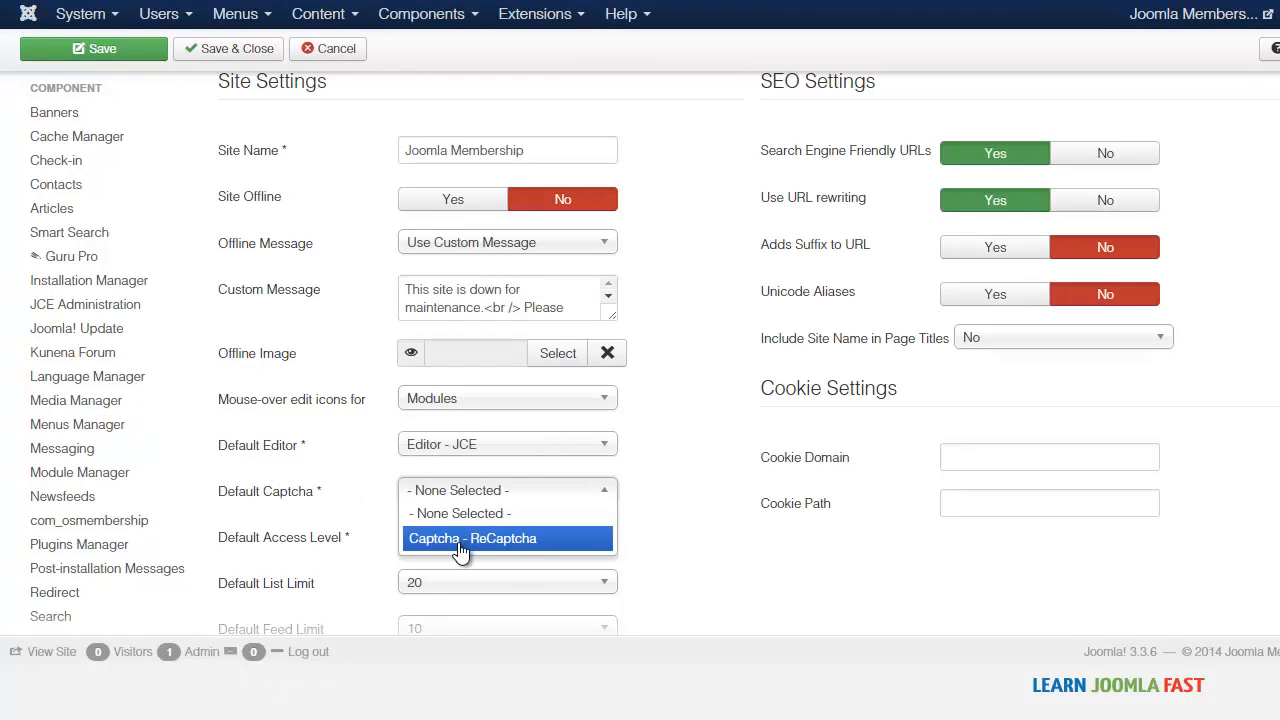
pyautogui.moveTo(478, 548)
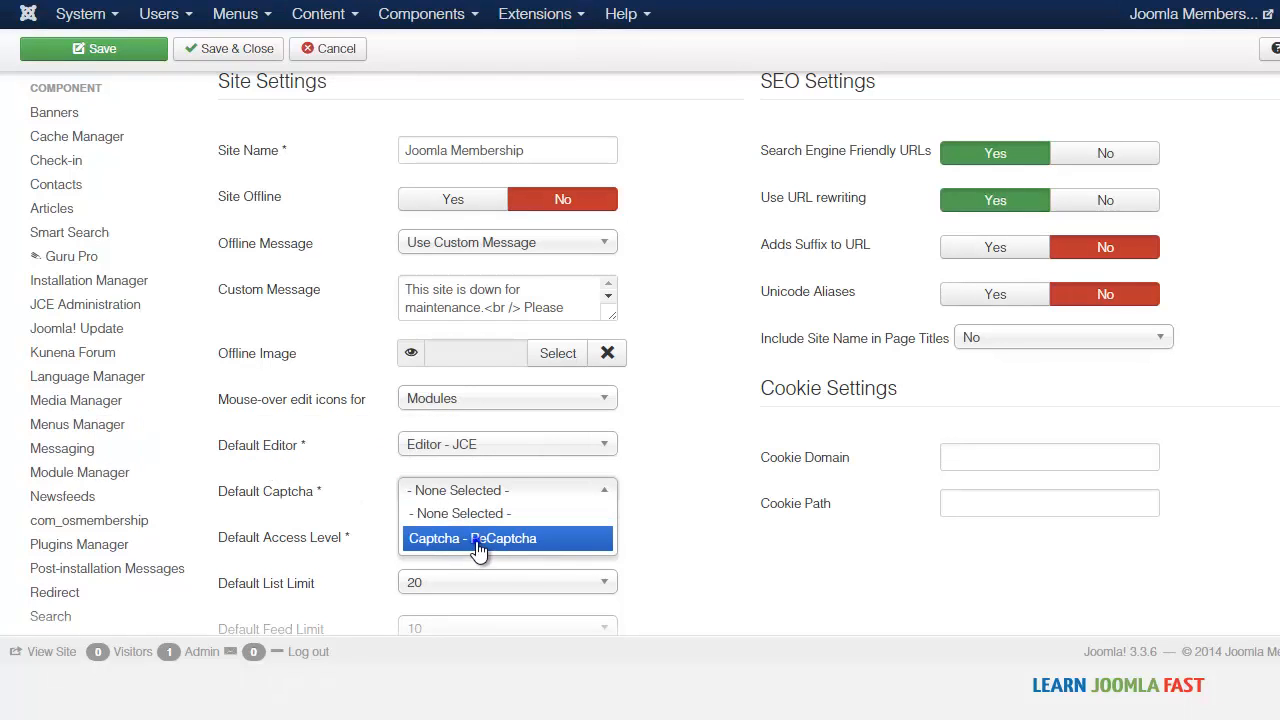
pyautogui.click(472, 538)
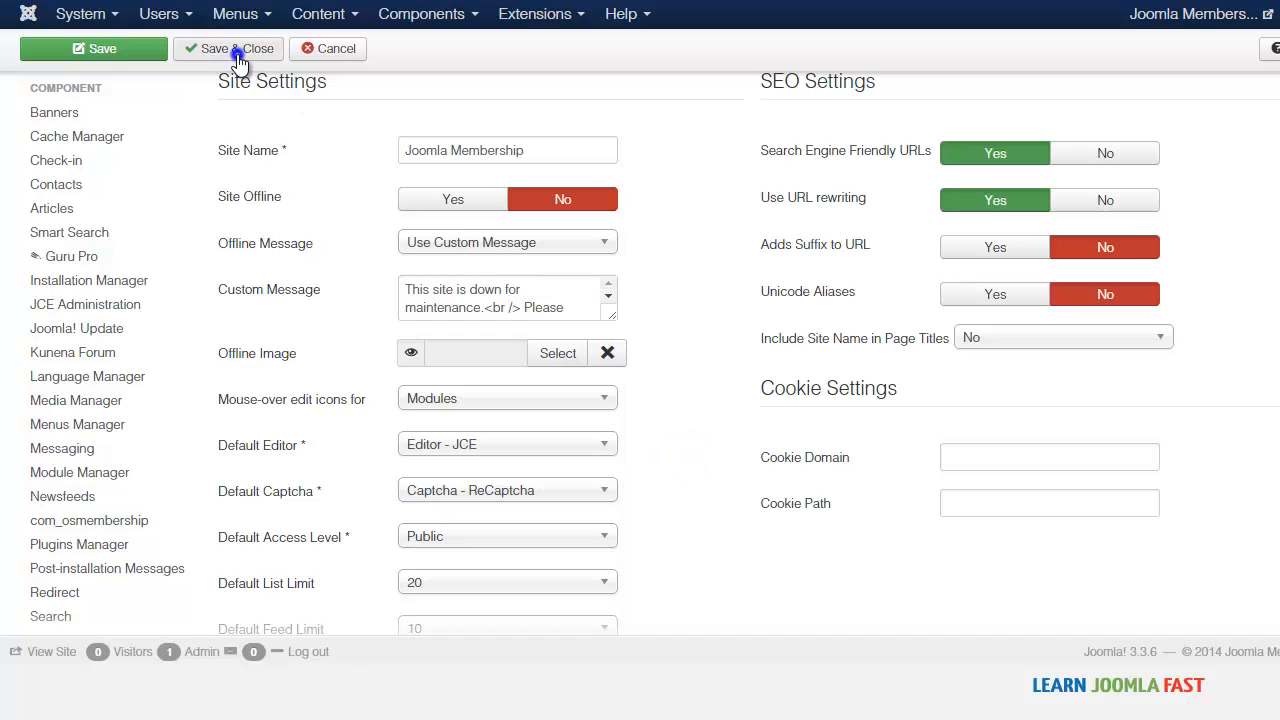
pyautogui.click(228, 48)
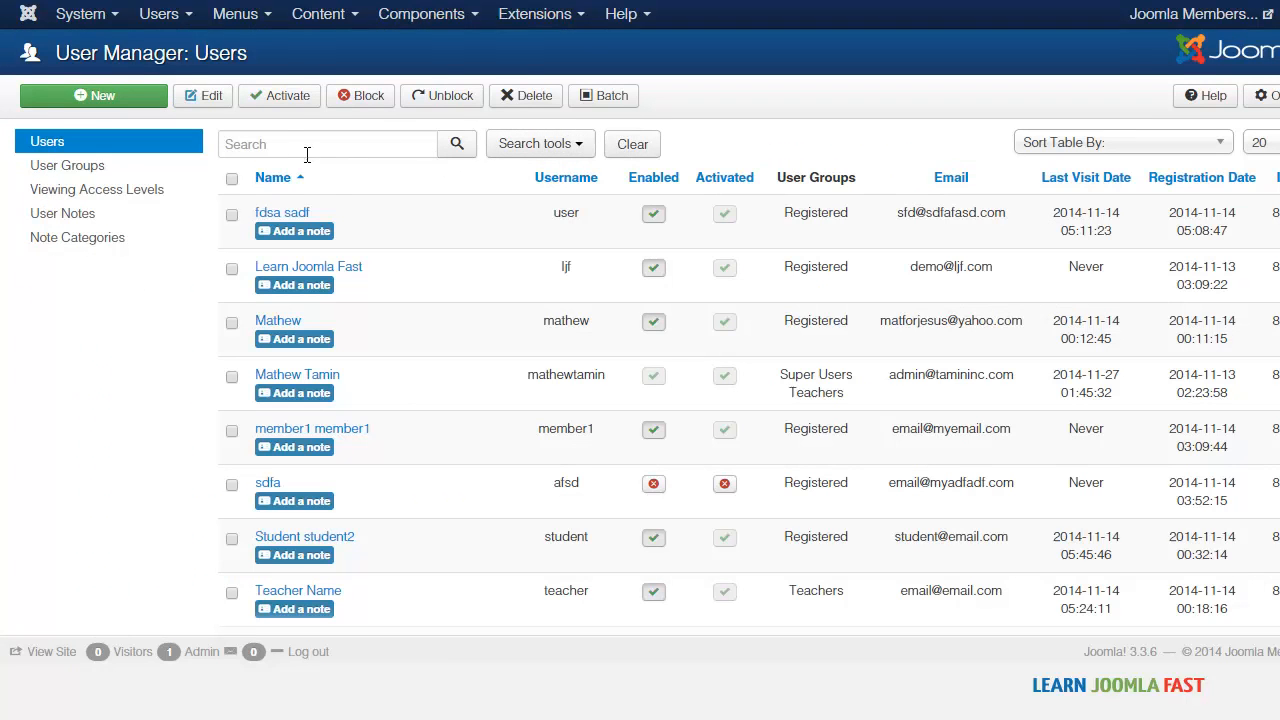
# Step: Open the User Manager options and set Allow User Registration to Yes
pyautogui.click(158, 13)
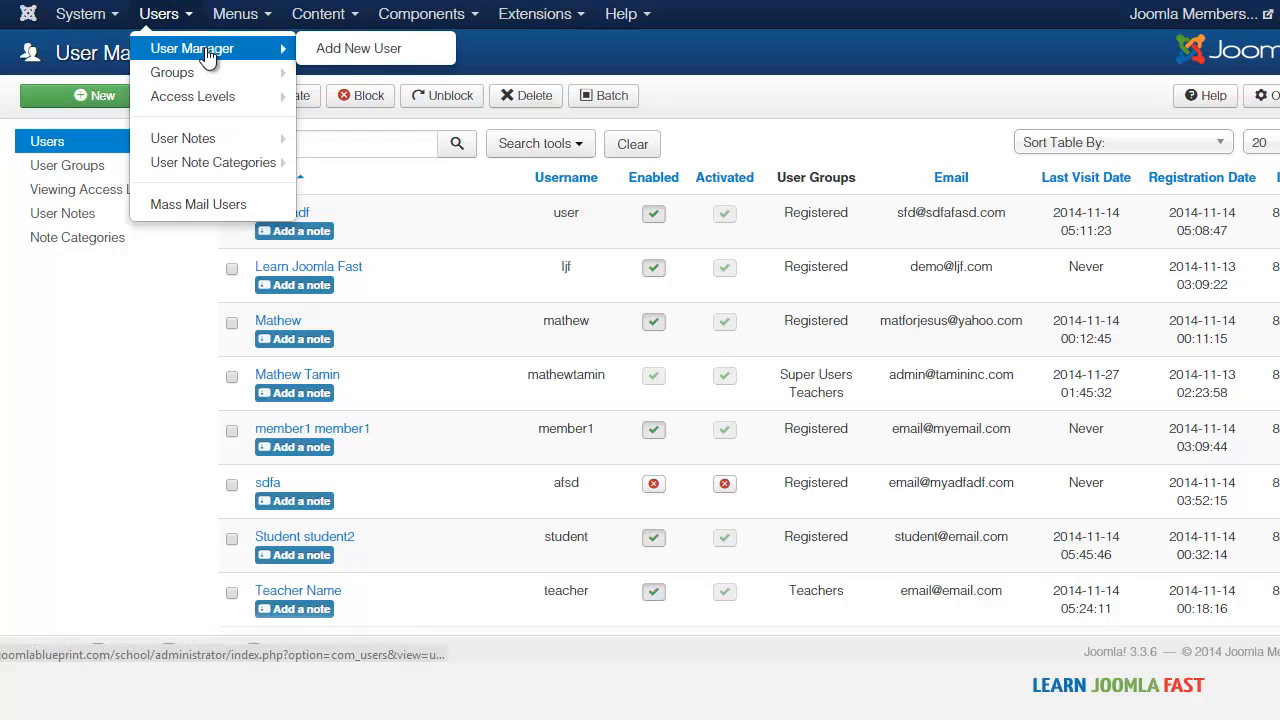
pyautogui.click(192, 48)
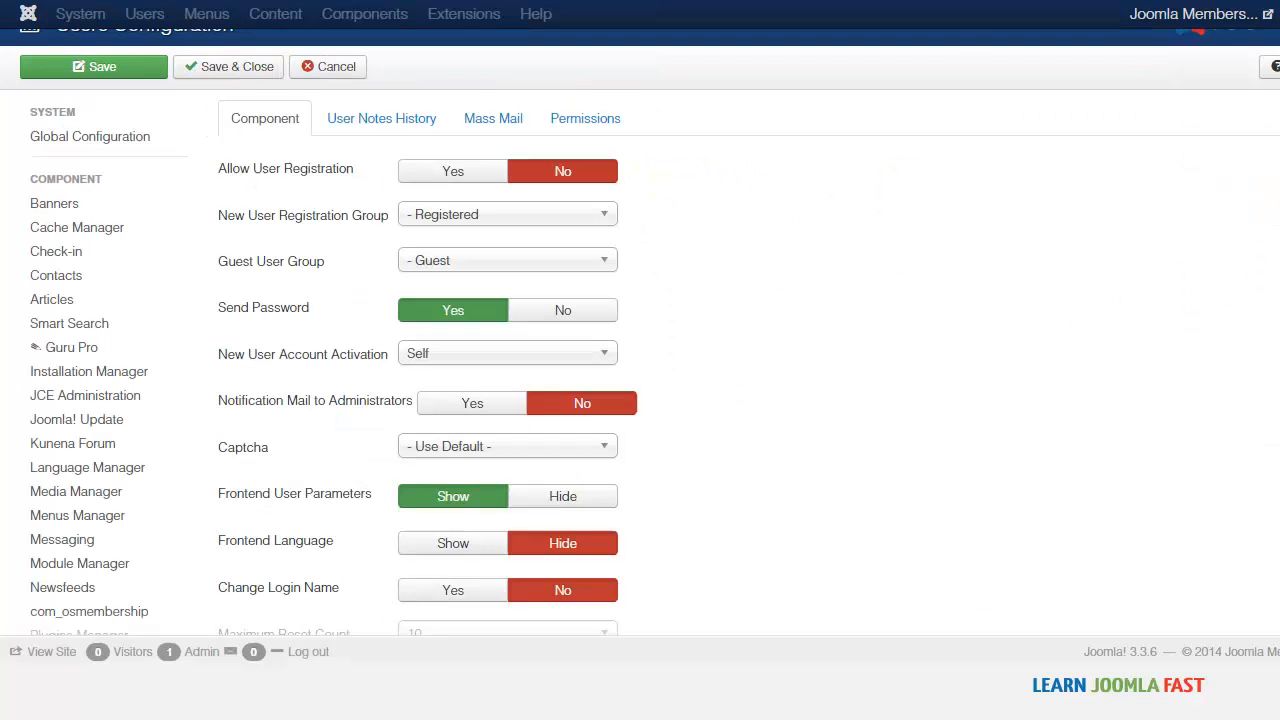
pyautogui.click(505, 446)
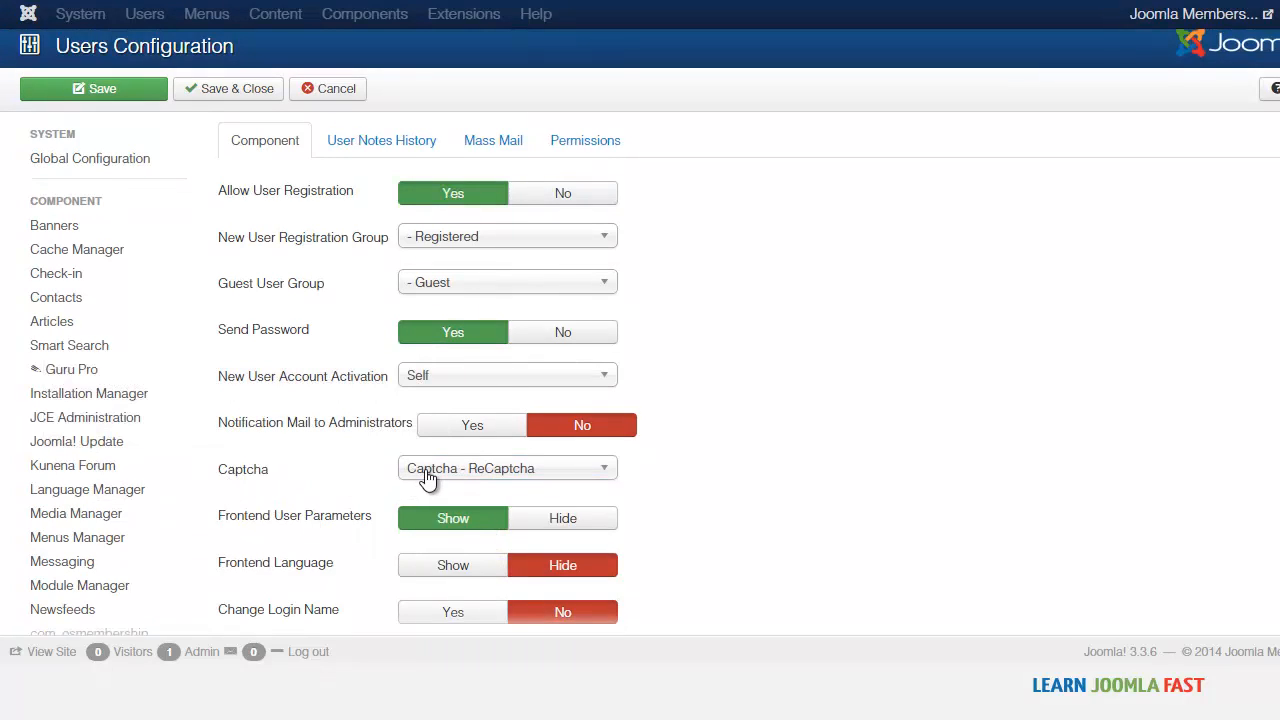
pyautogui.moveTo(263, 197)
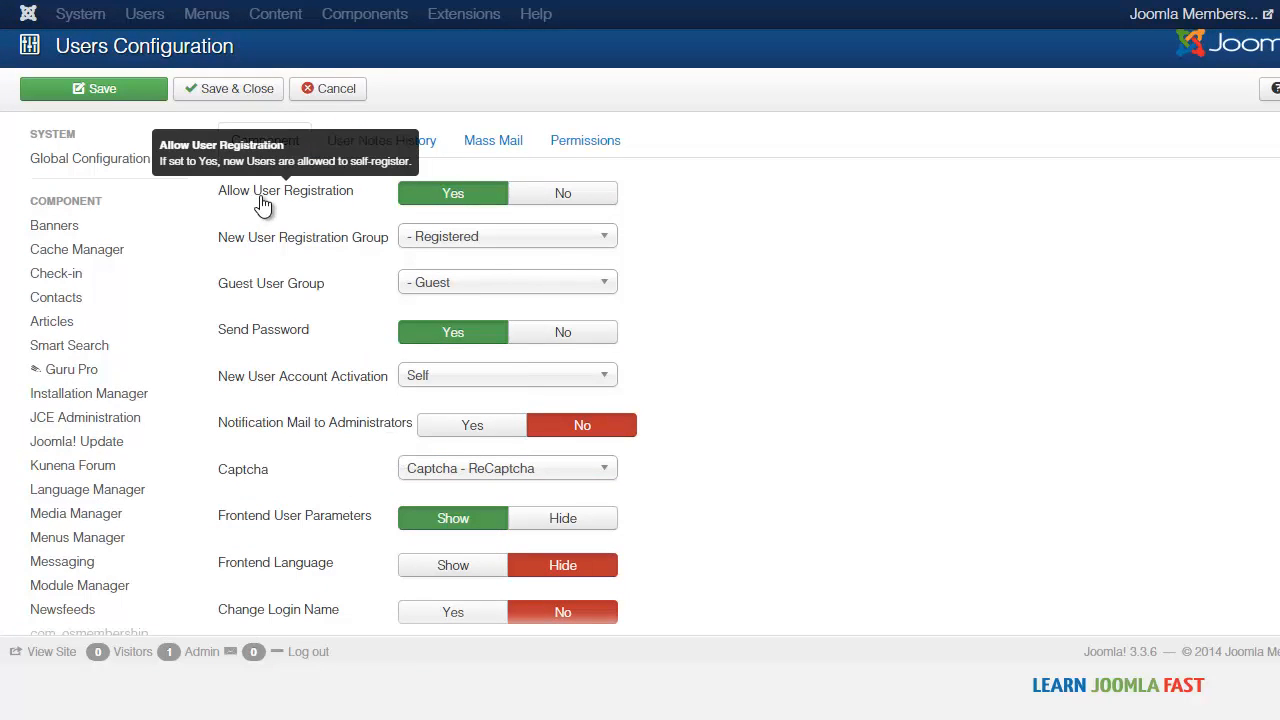
pyautogui.moveTo(323, 200)
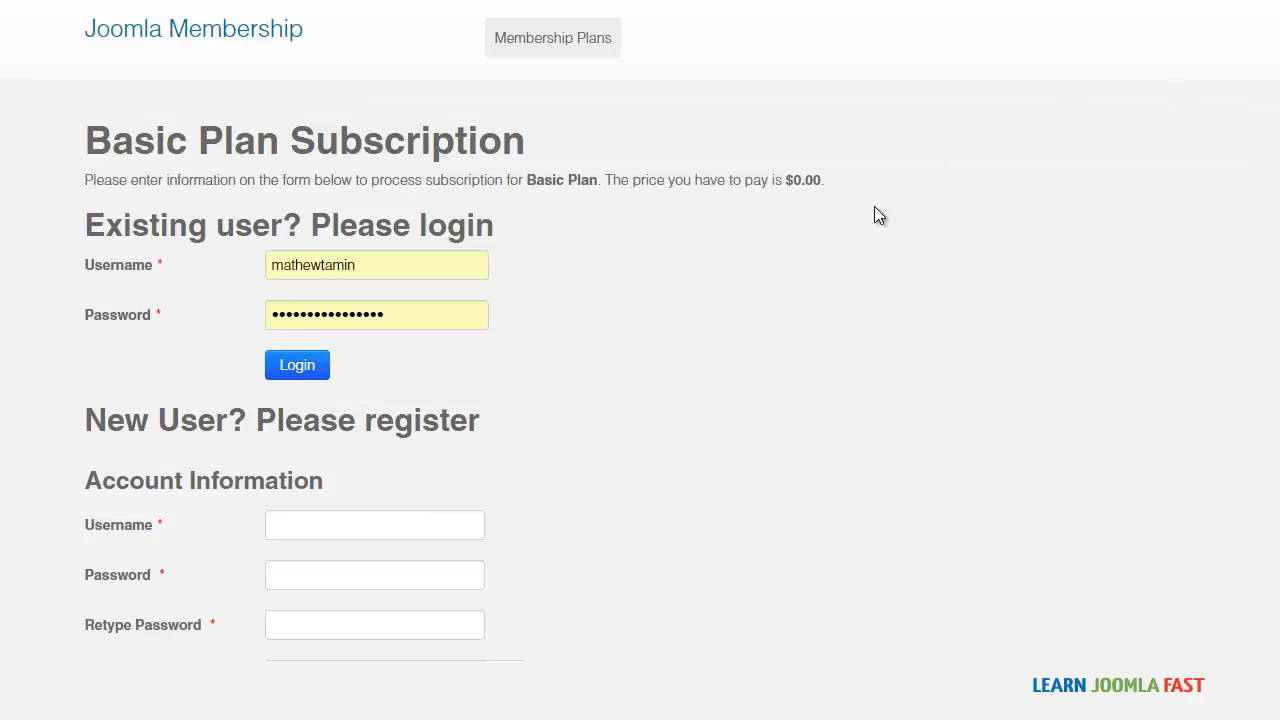
# Step: Scroll the Basic Plan subscription page down to the reCAPTCHA Security Code field
pyautogui.scroll(-3)
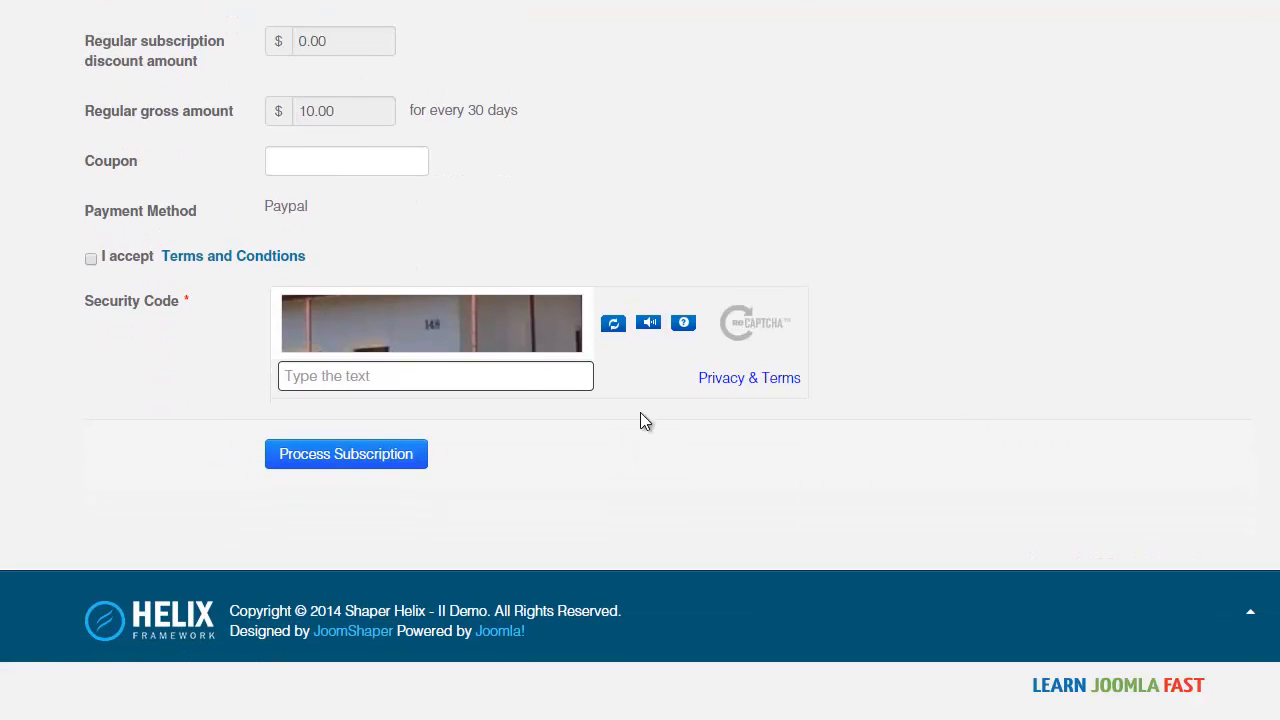
pyautogui.click(435, 376)
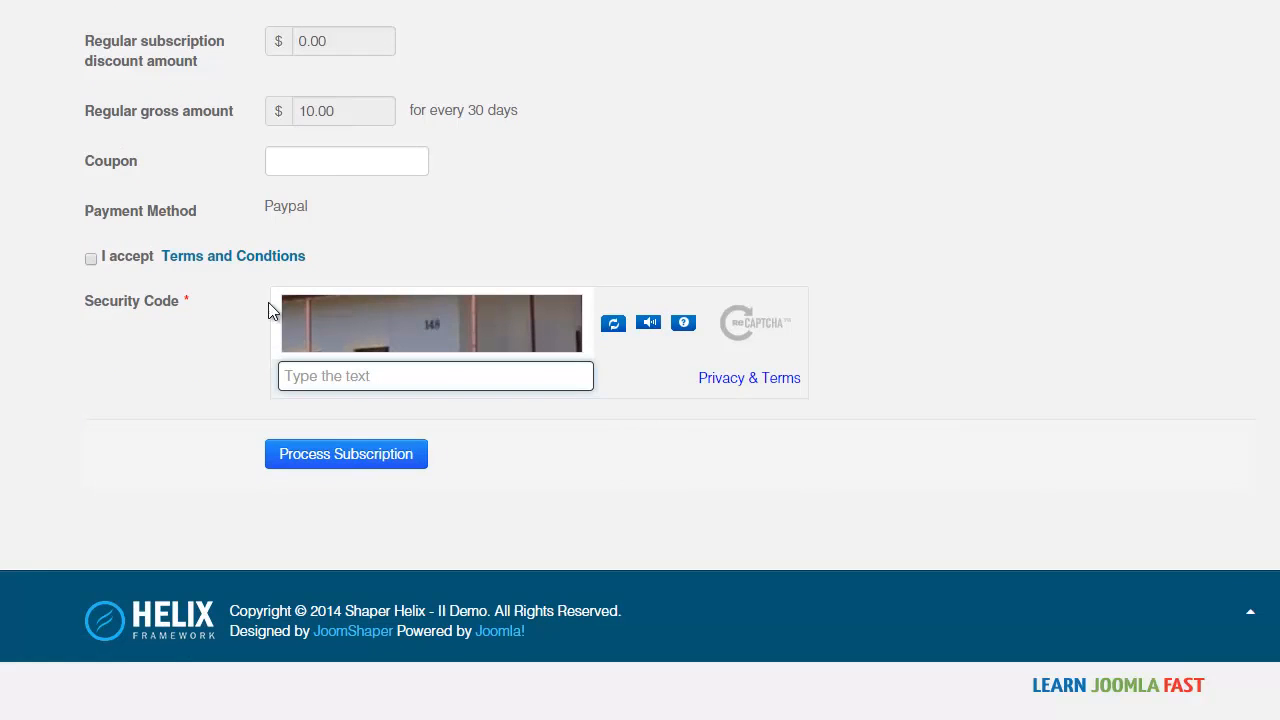
pyautogui.moveTo(334, 300)
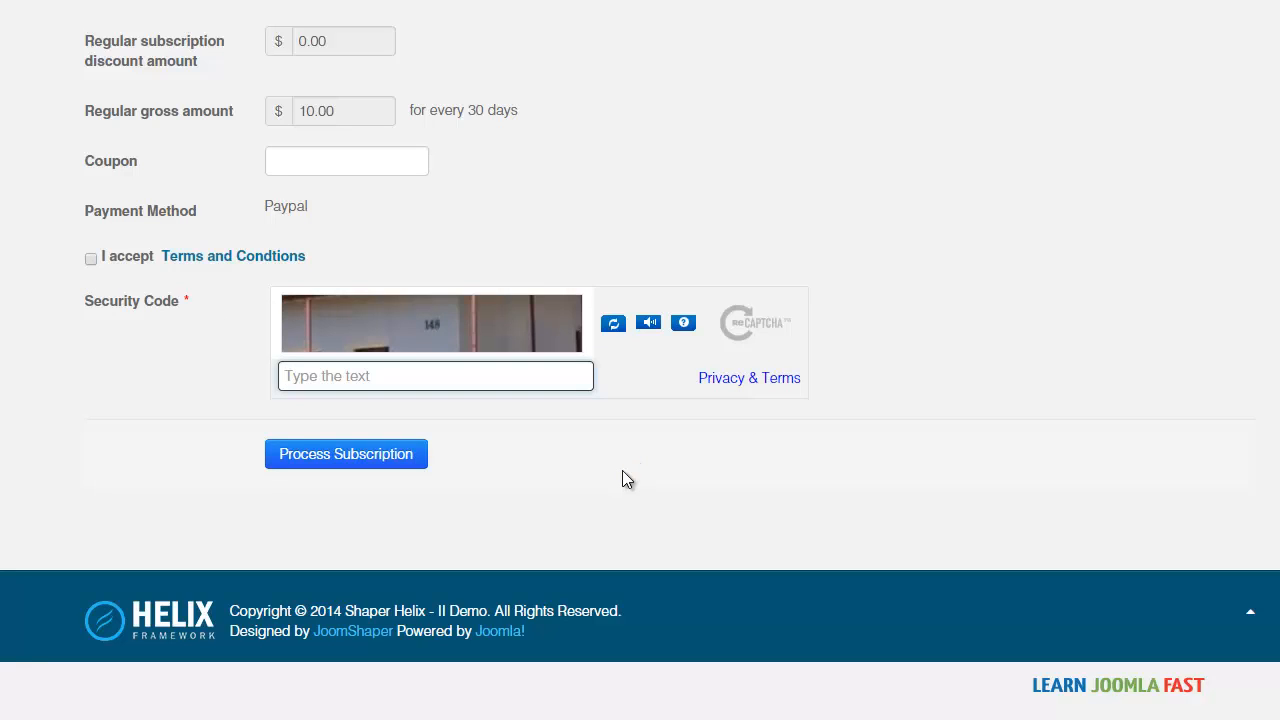
pyautogui.moveTo(637, 463)
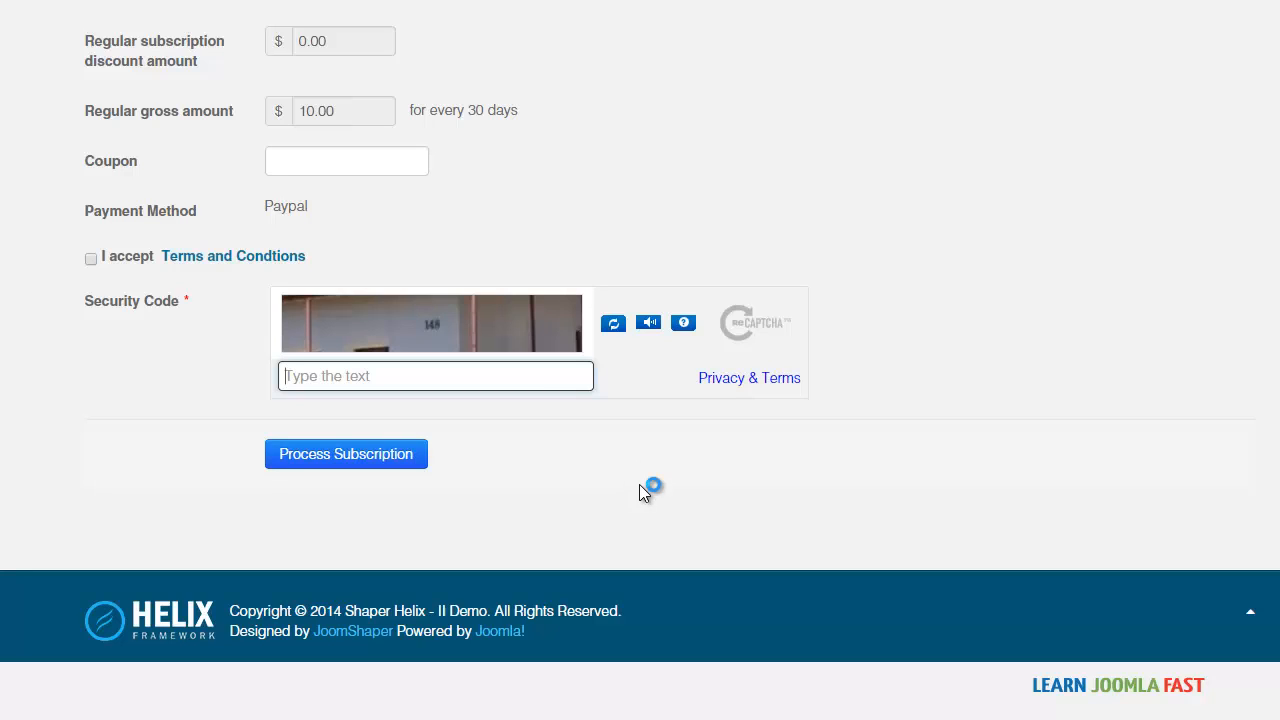
pyautogui.moveTo(1105, 358)
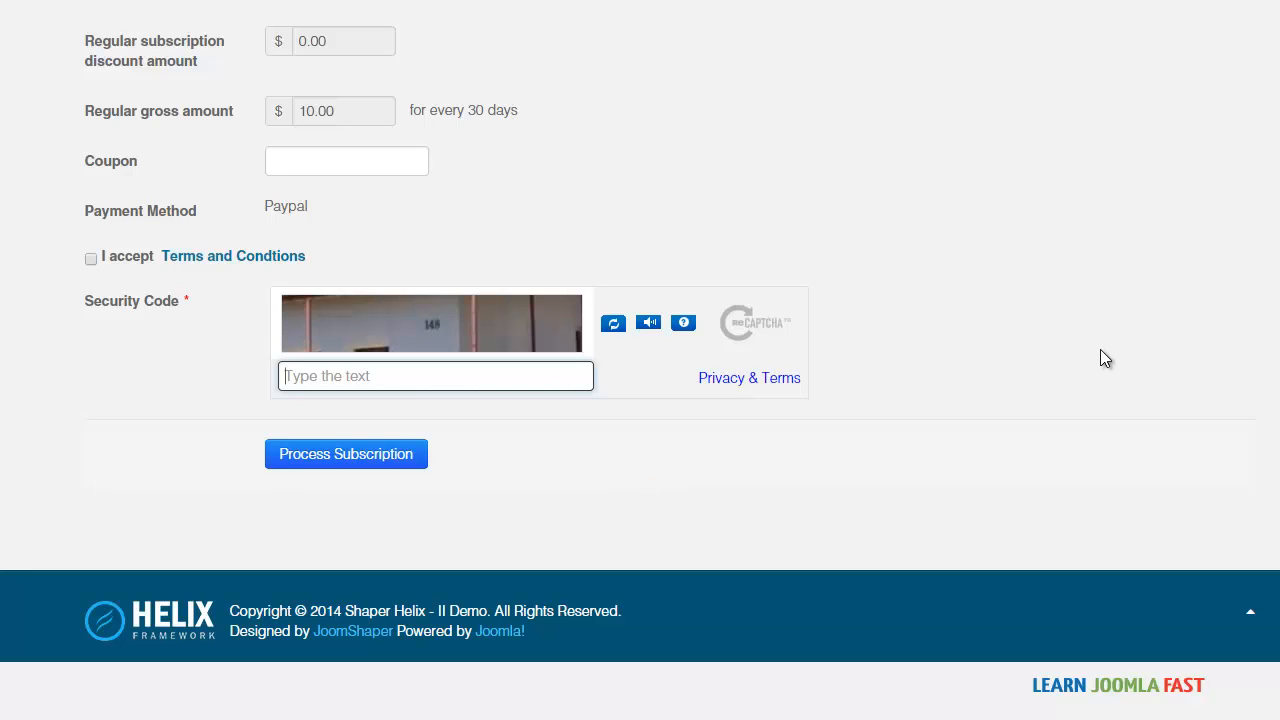